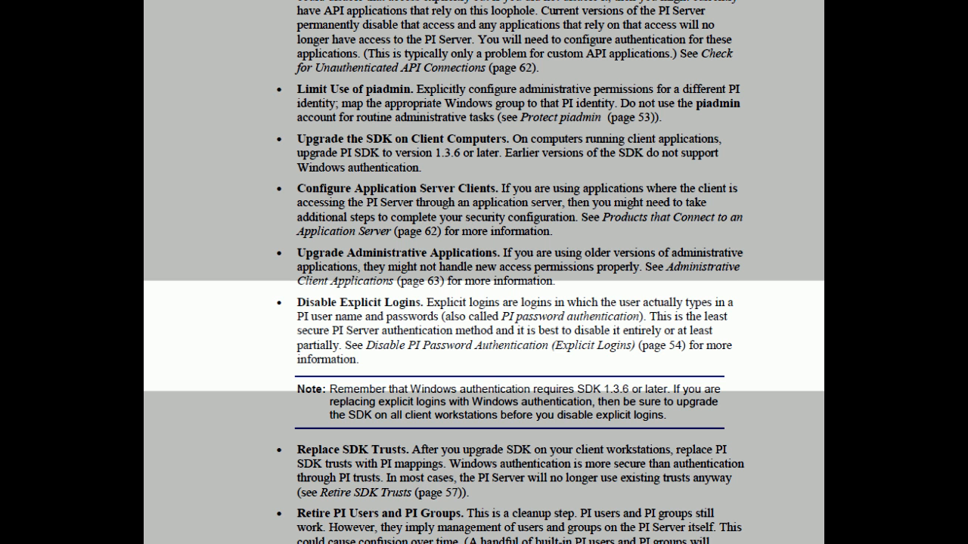
# Underline 'disable password authentication for' in the Security Options screenshot
pyautogui.scroll(-3)
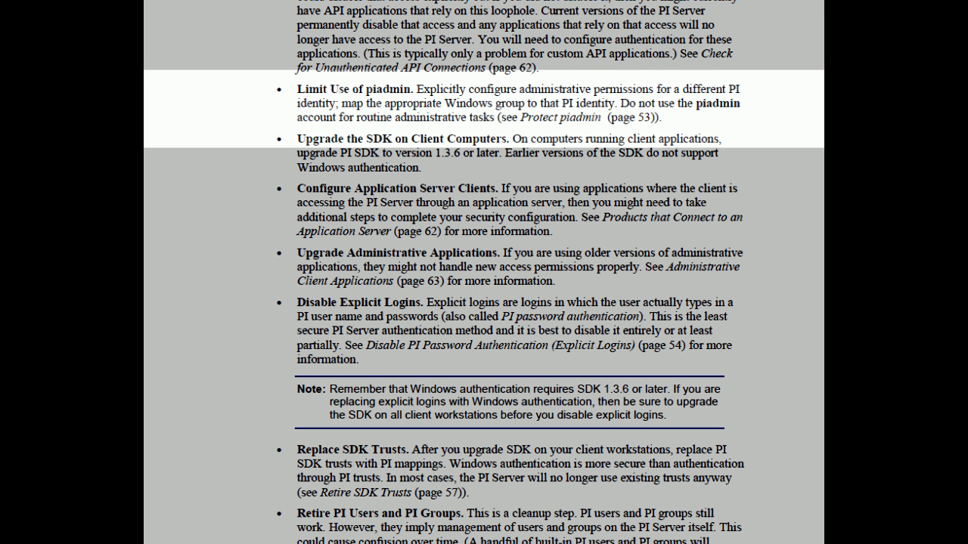
pyautogui.scroll(-3)
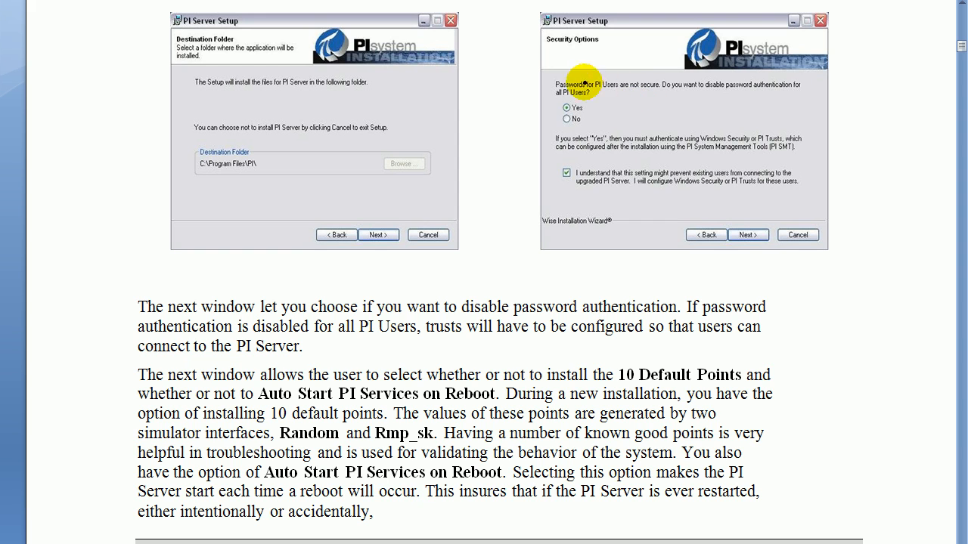
pyautogui.moveTo(701, 93)
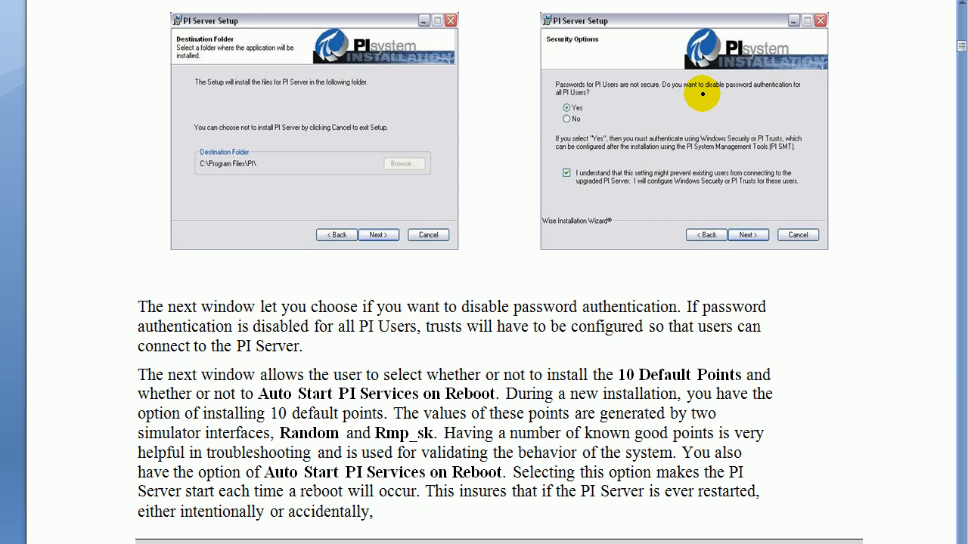
pyautogui.moveTo(703, 96); pyautogui.dragTo(805, 96)
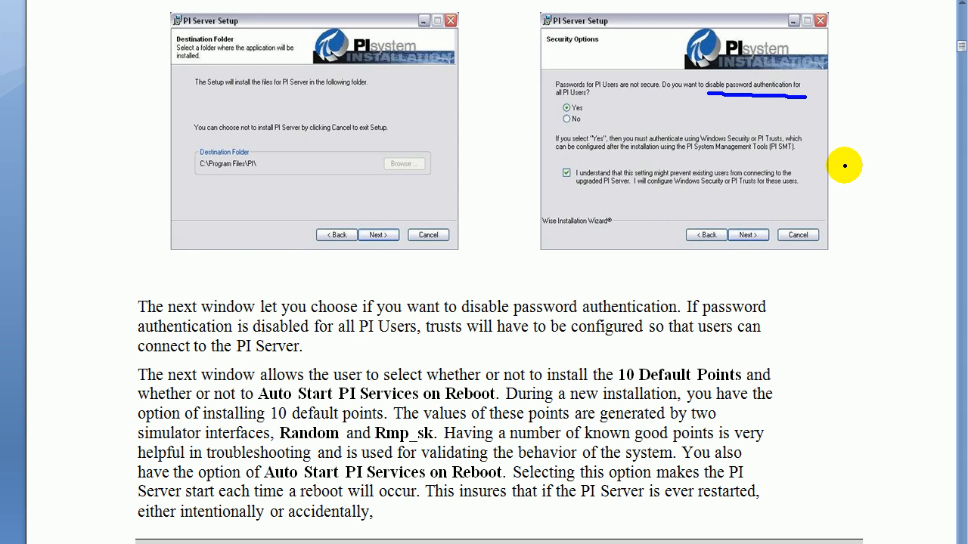
pyautogui.moveTo(880, 232)
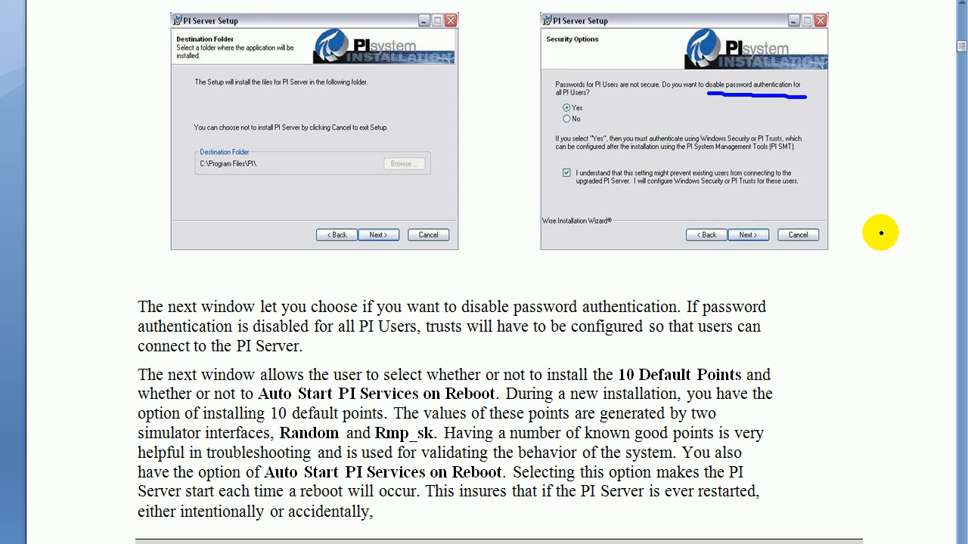
pyautogui.moveTo(865, 230)
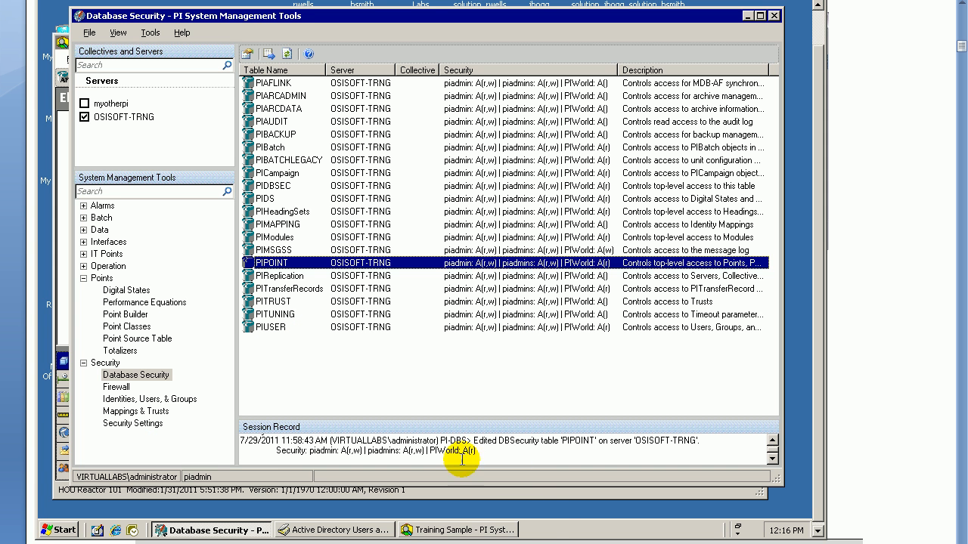
pyautogui.moveTo(136, 410)
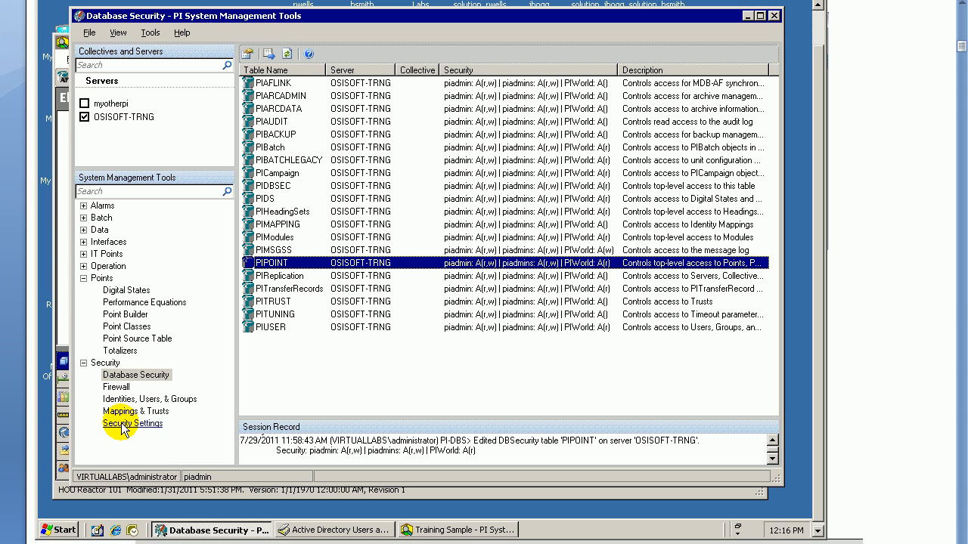
pyautogui.moveTo(707, 83)
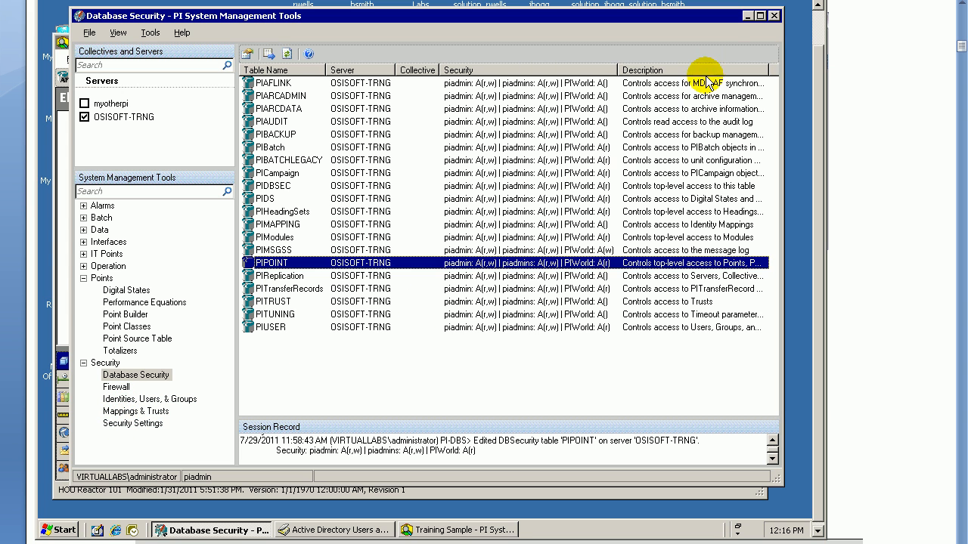
# Show Security Settings: trusts disabled, explicit logins disallowed, blank passwords not allowed
pyautogui.click(133, 424)
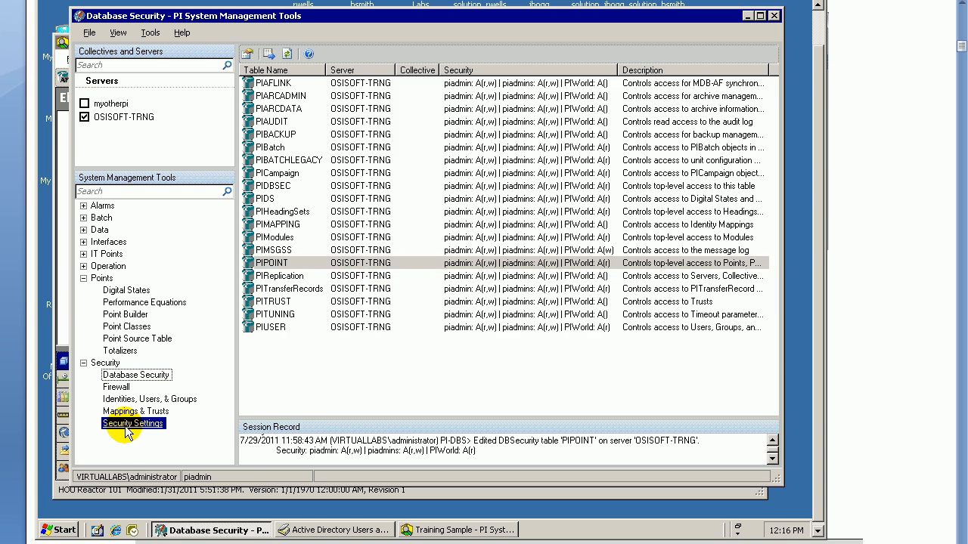
pyautogui.click(133, 423)
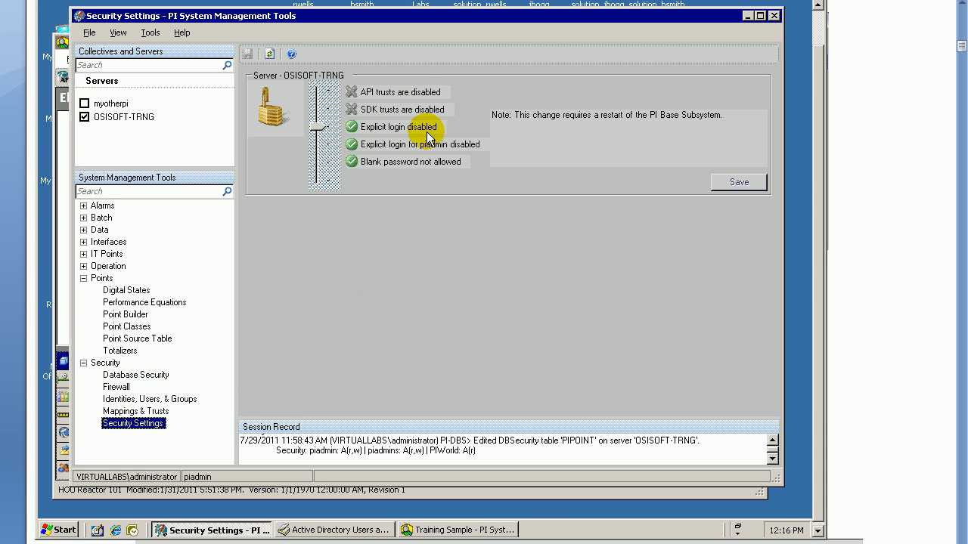
pyautogui.moveTo(424, 135)
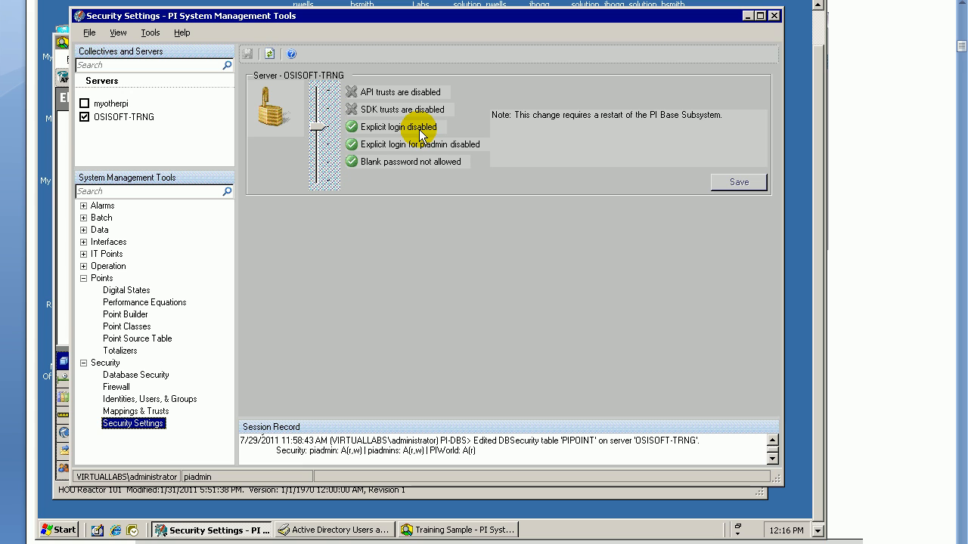
pyautogui.moveTo(421, 144)
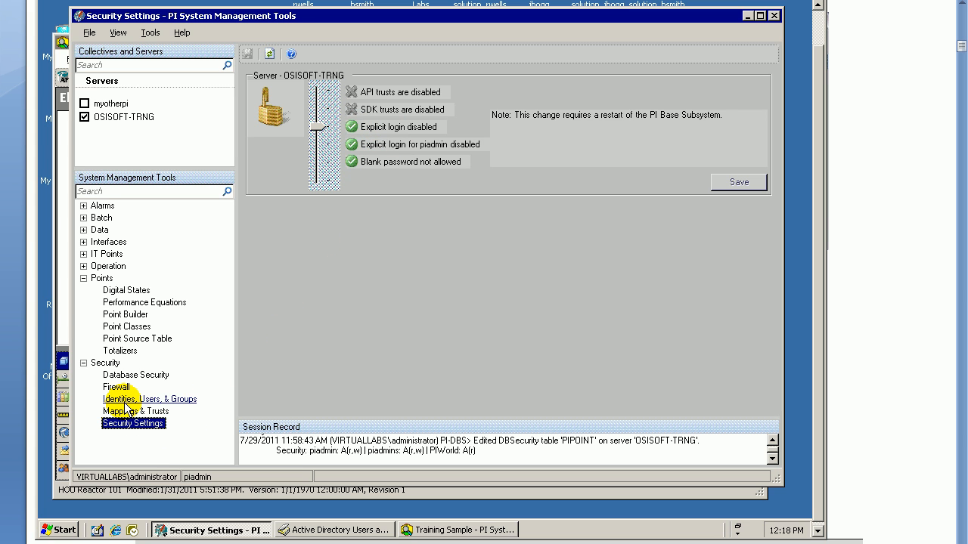
# View the Mappings tab with two Windows group mappings to PI SUP
pyautogui.click(149, 399)
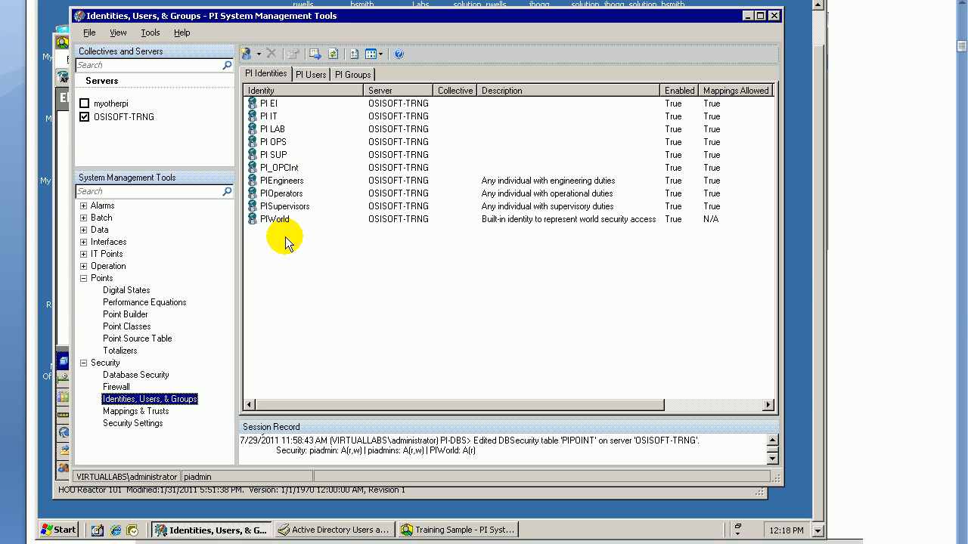
pyautogui.moveTo(286, 232)
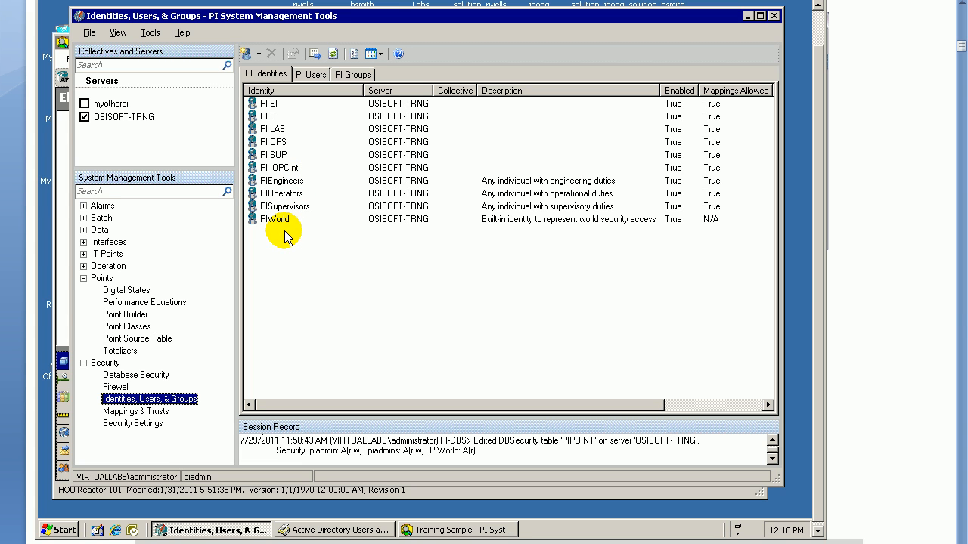
pyautogui.moveTo(287, 223)
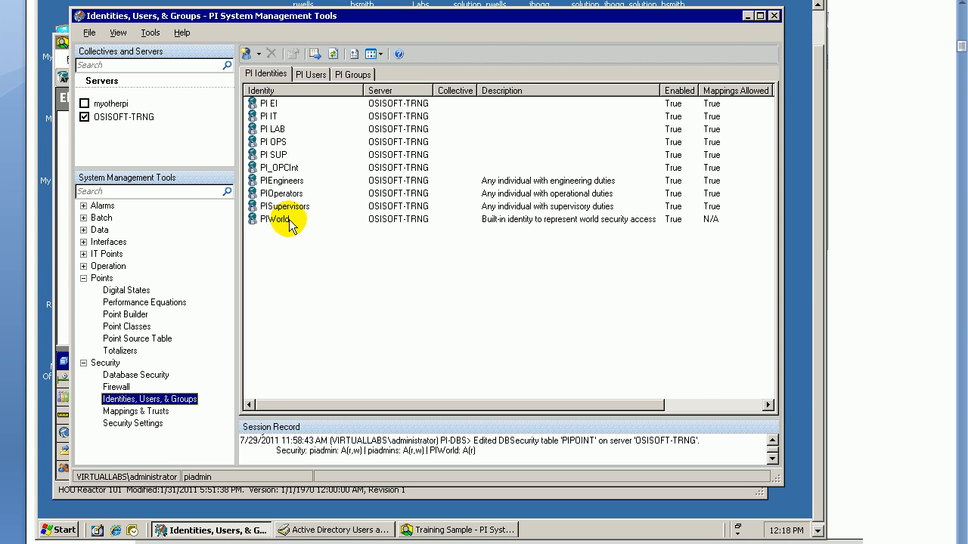
pyautogui.click(135, 411)
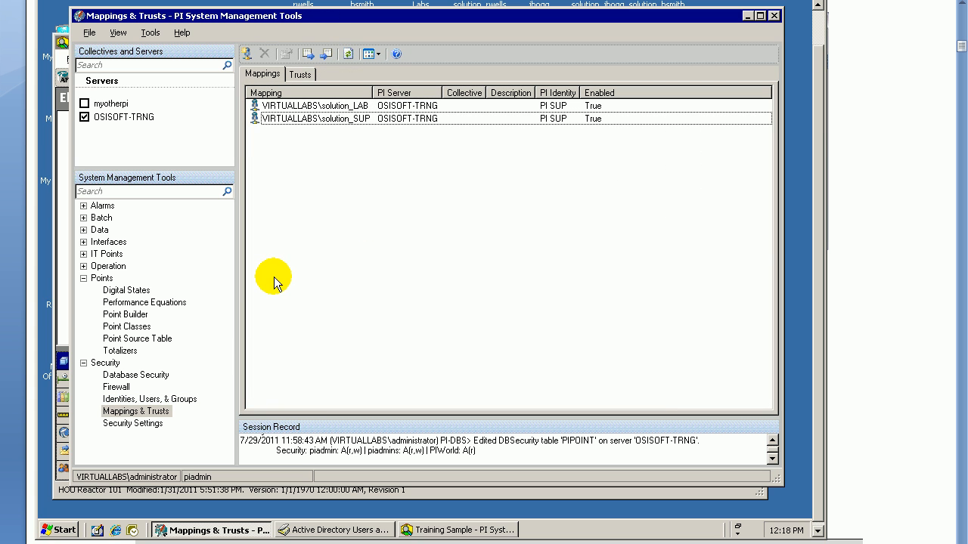
pyautogui.moveTo(296, 174)
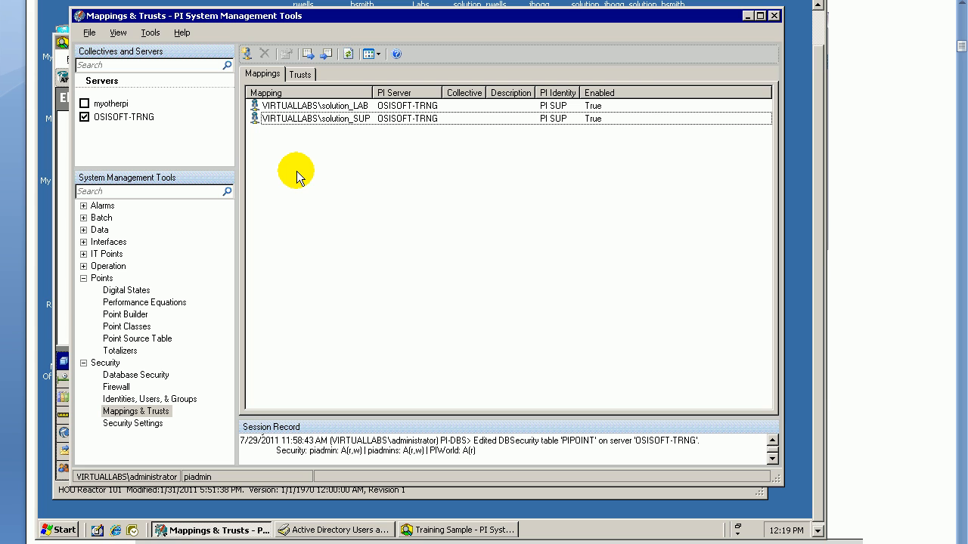
pyautogui.moveTo(301, 178)
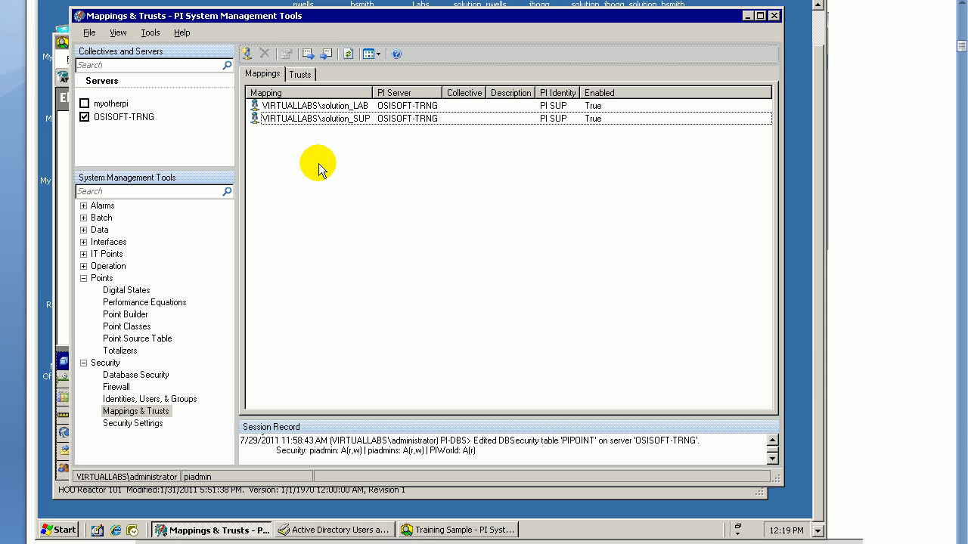
pyautogui.moveTo(326, 166)
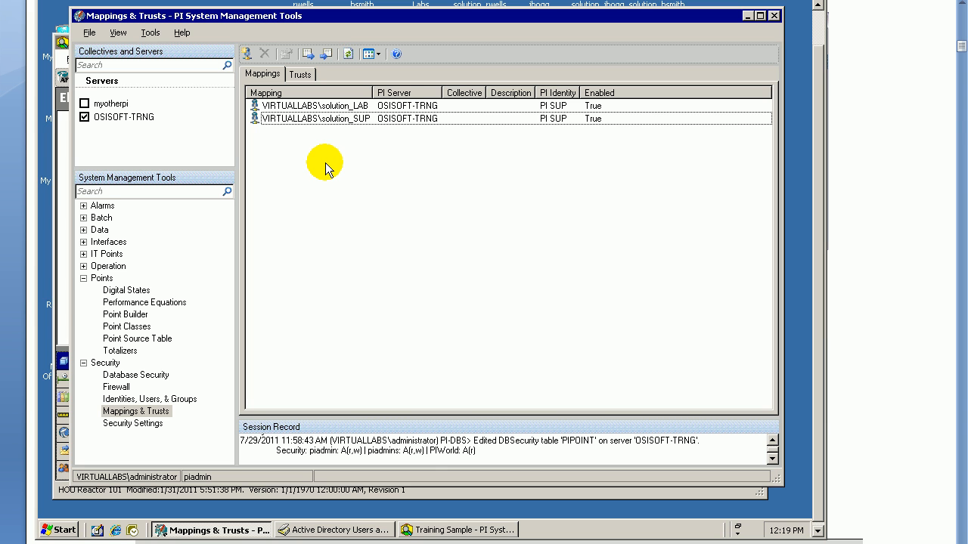
pyautogui.moveTo(351, 178)
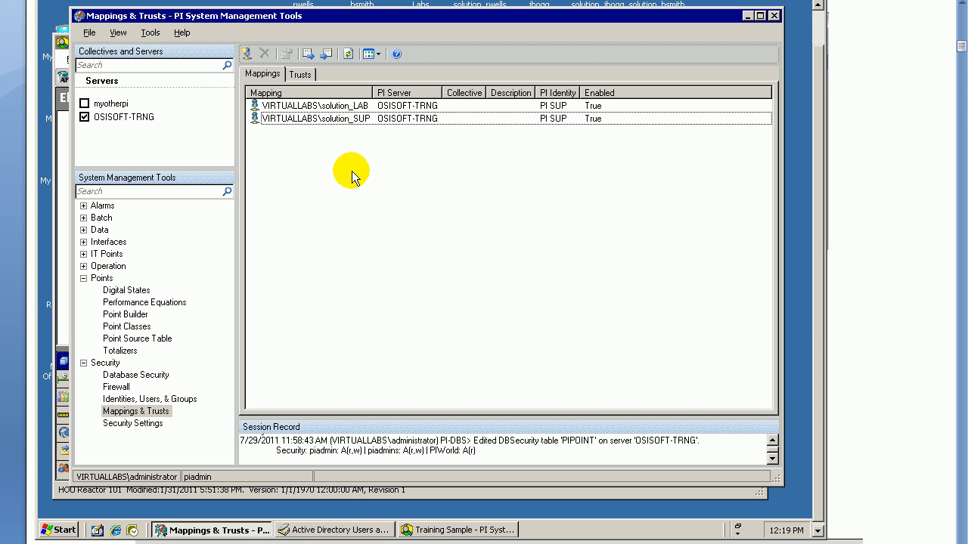
pyautogui.moveTo(371, 196)
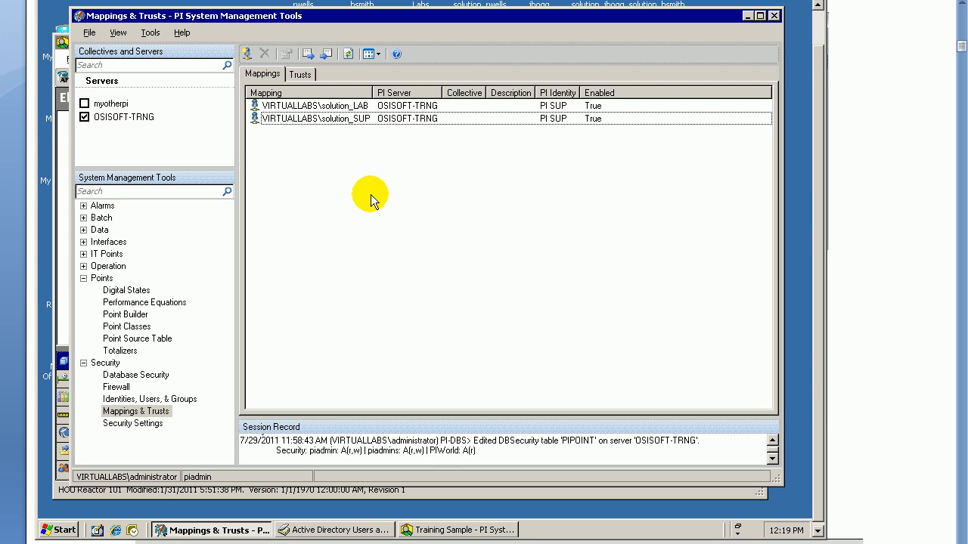
pyautogui.moveTo(372, 206)
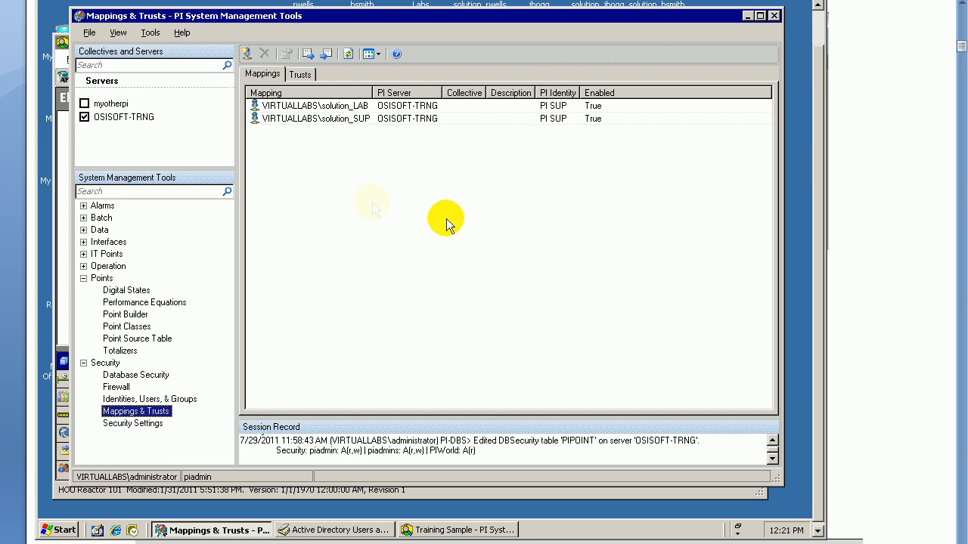
pyautogui.moveTo(295, 151)
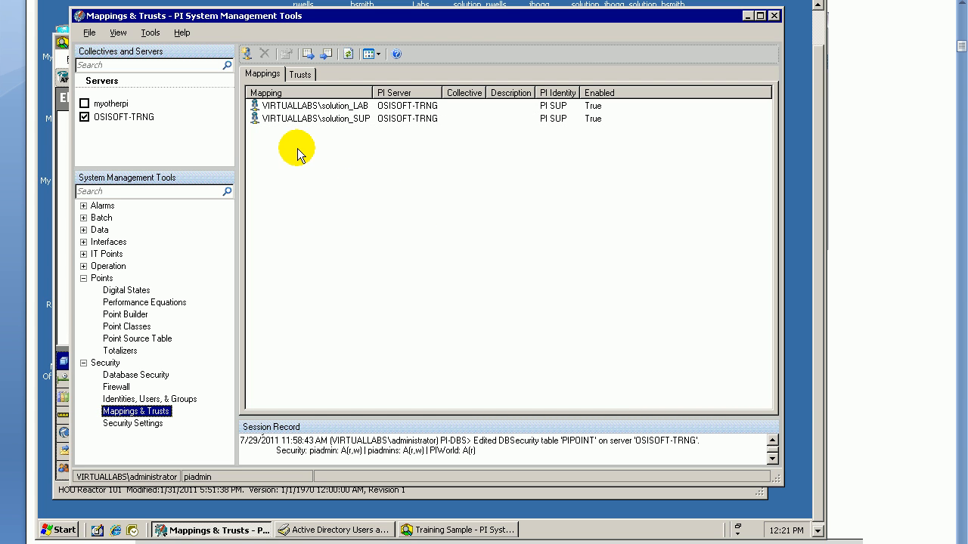
pyautogui.moveTo(279, 140)
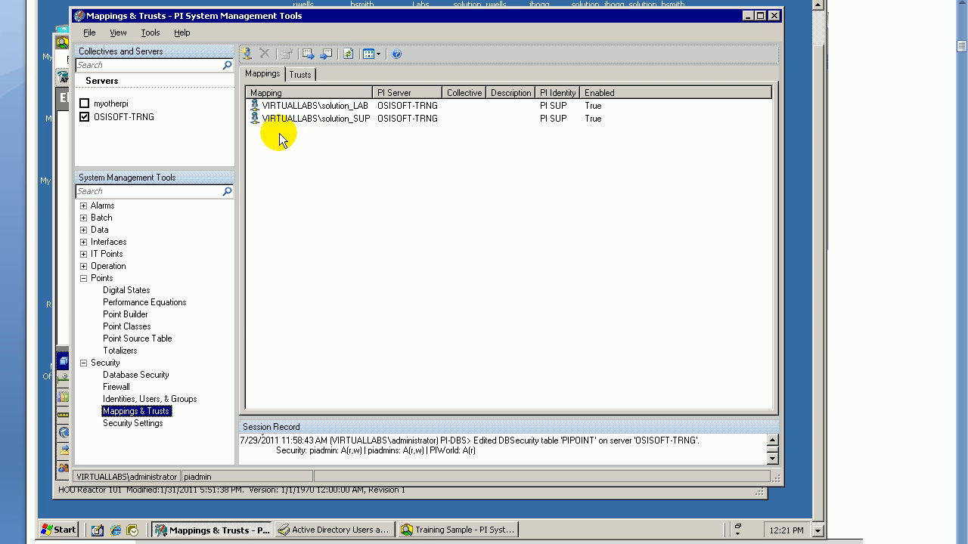
# Browse OSISOFT-TRNG's PI Identities, checking piadmin and then PISupervisors
pyautogui.click(149, 398)
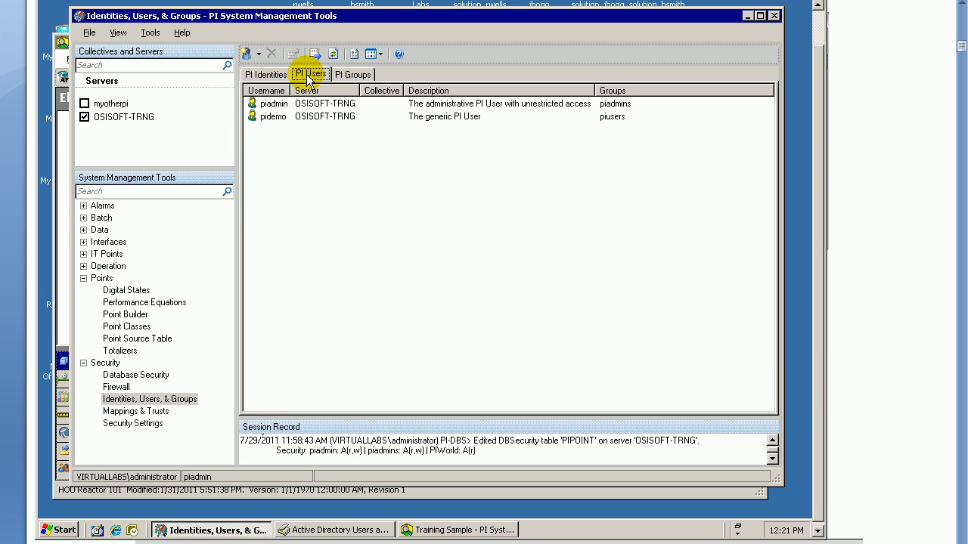
pyautogui.click(274, 103)
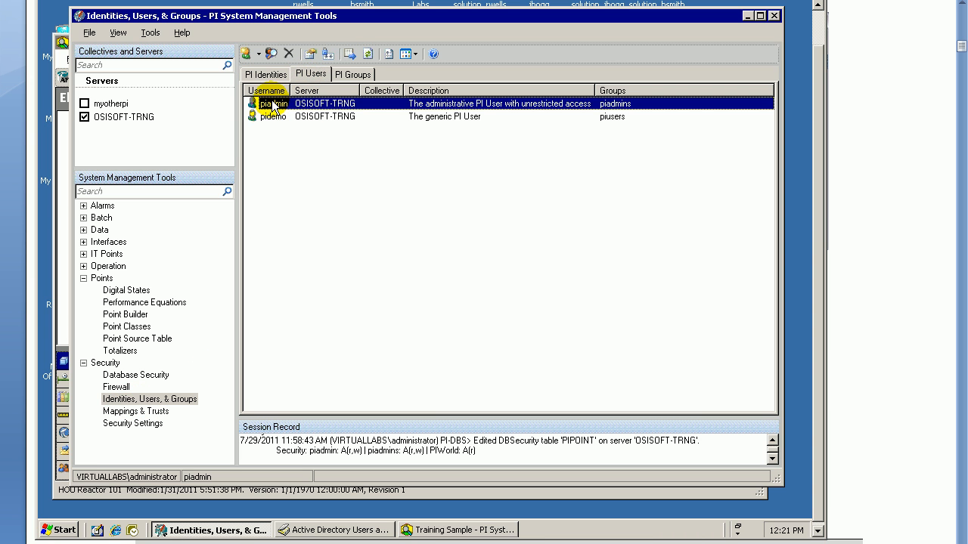
pyautogui.moveTo(304, 144)
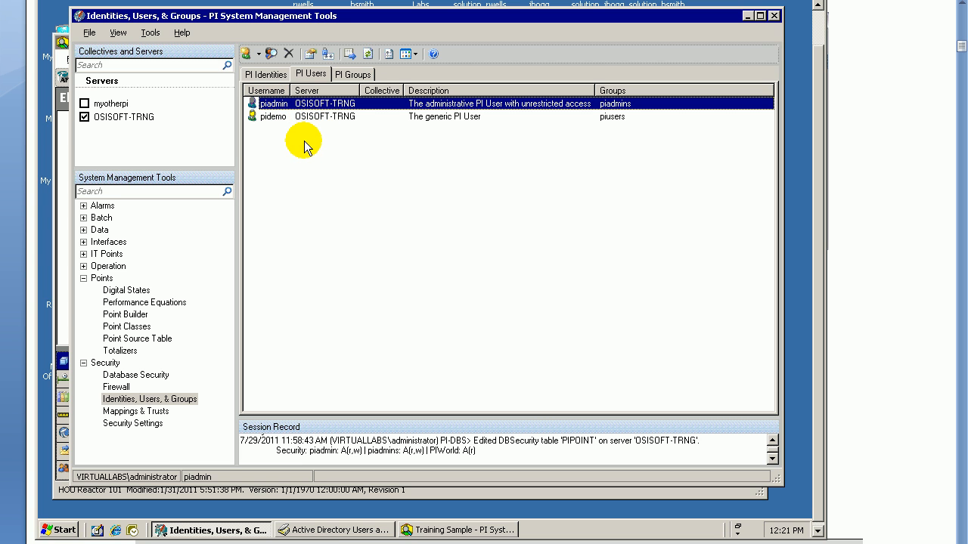
pyautogui.click(265, 73)
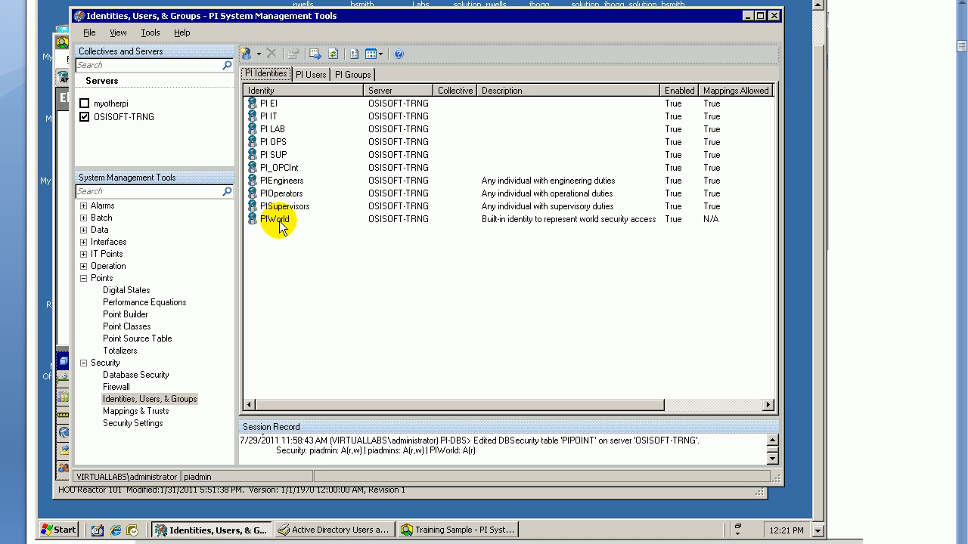
pyautogui.click(285, 206)
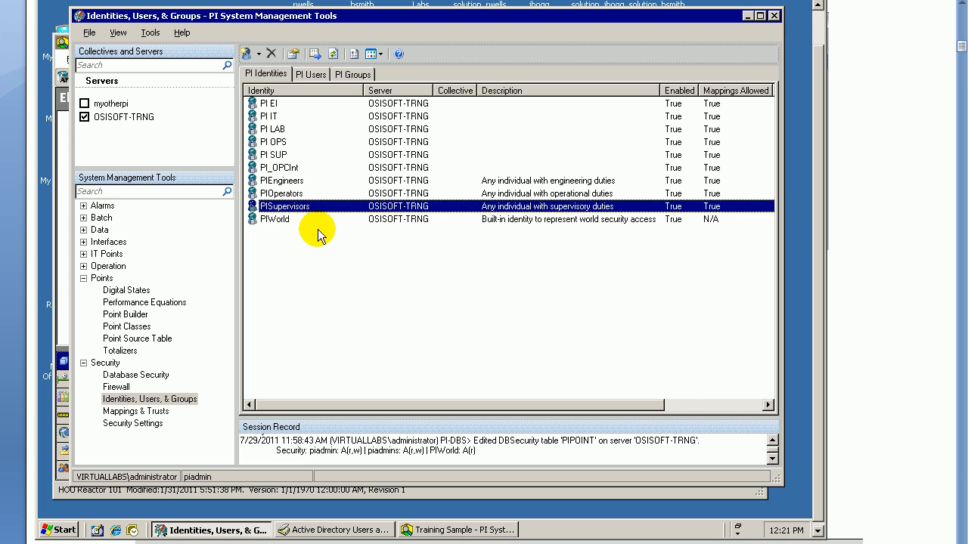
pyautogui.moveTo(151, 398)
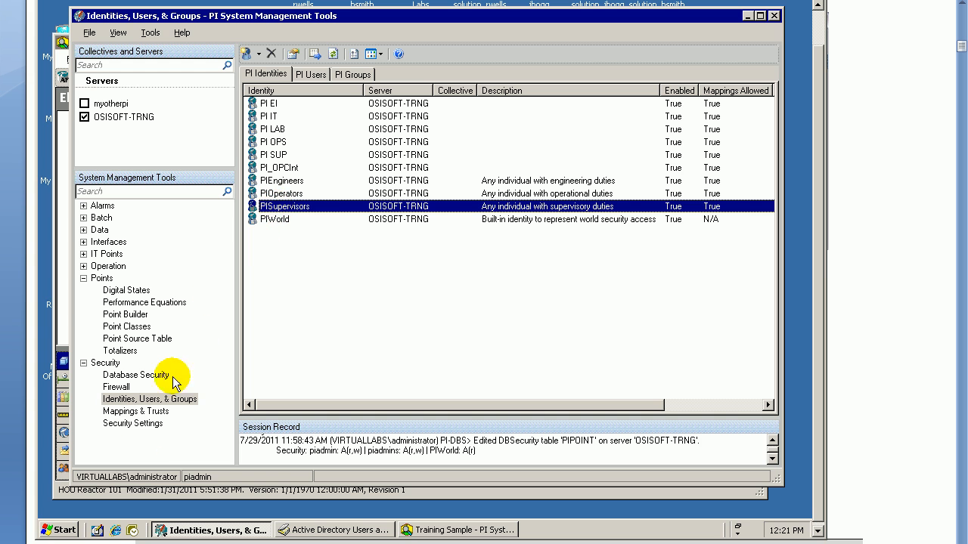
pyautogui.doubleClick(286, 206)
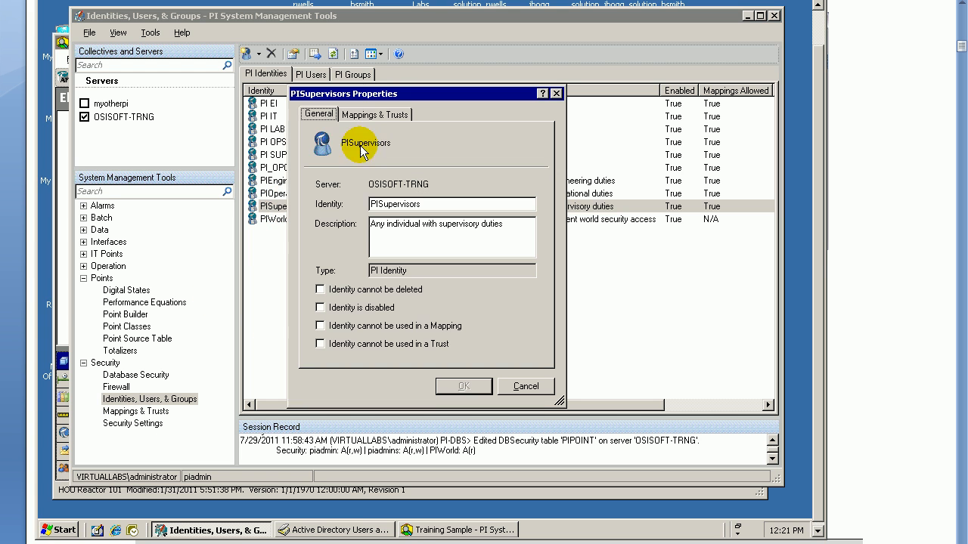
pyautogui.click(375, 114)
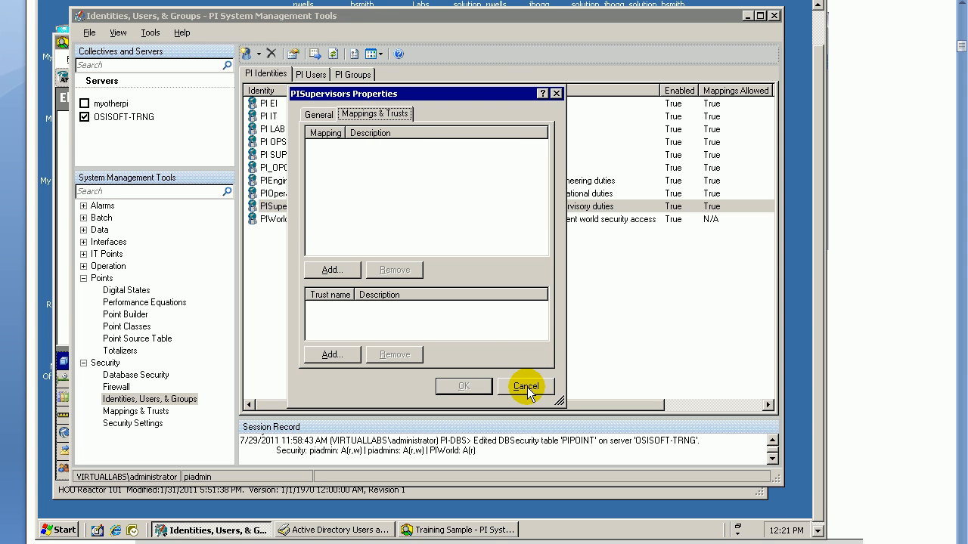
pyautogui.click(525, 386)
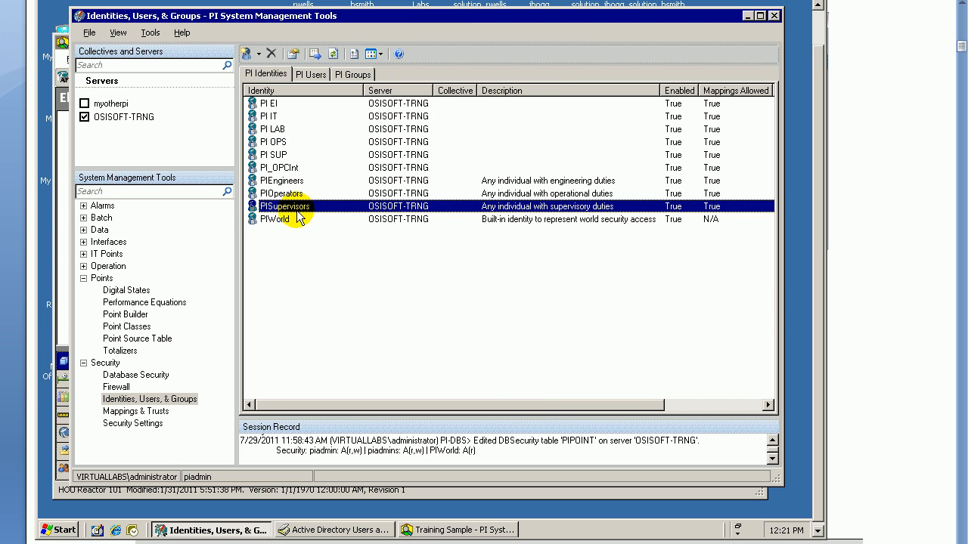
pyautogui.moveTo(281, 214)
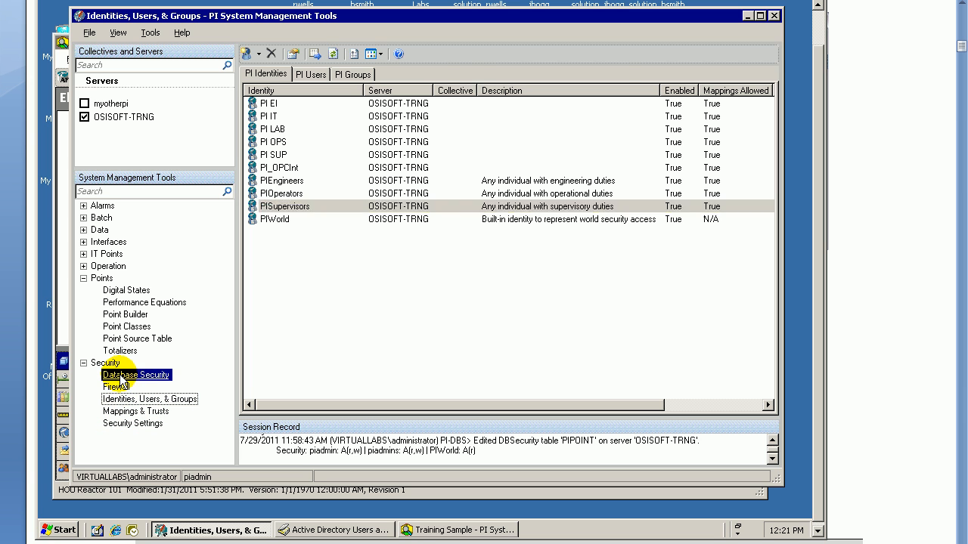
# Add PISupervisors to the PIPOINT table's security with read and write access
pyautogui.click(136, 374)
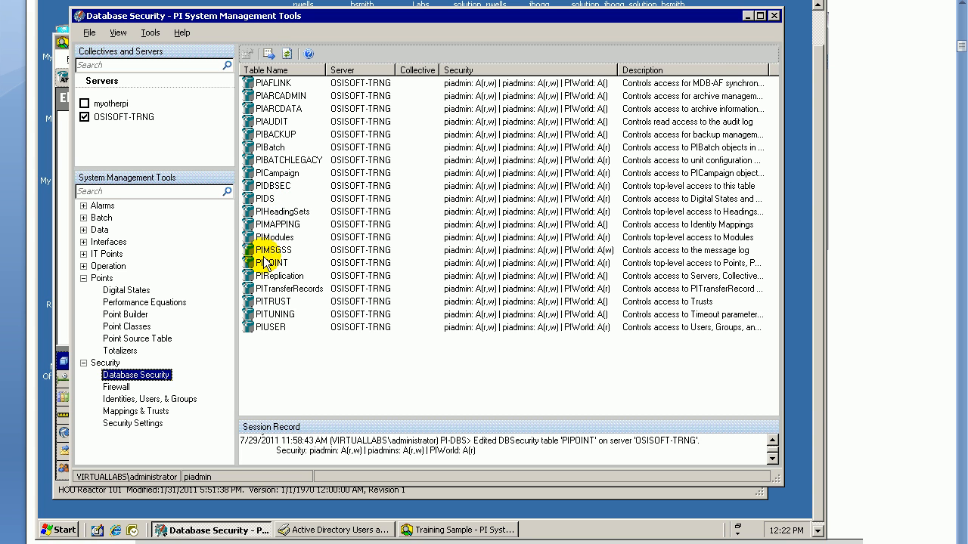
pyautogui.doubleClick(272, 263)
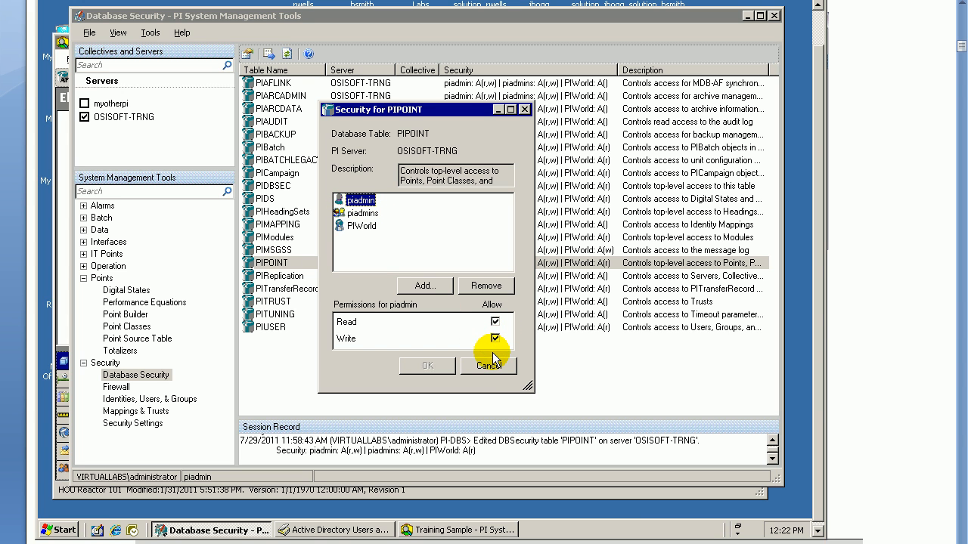
pyautogui.moveTo(450, 325)
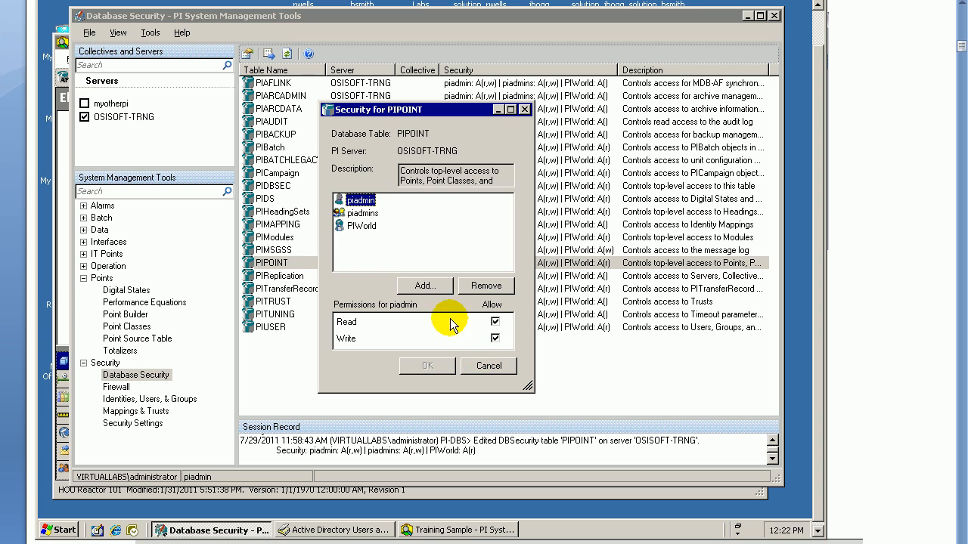
pyautogui.click(424, 286)
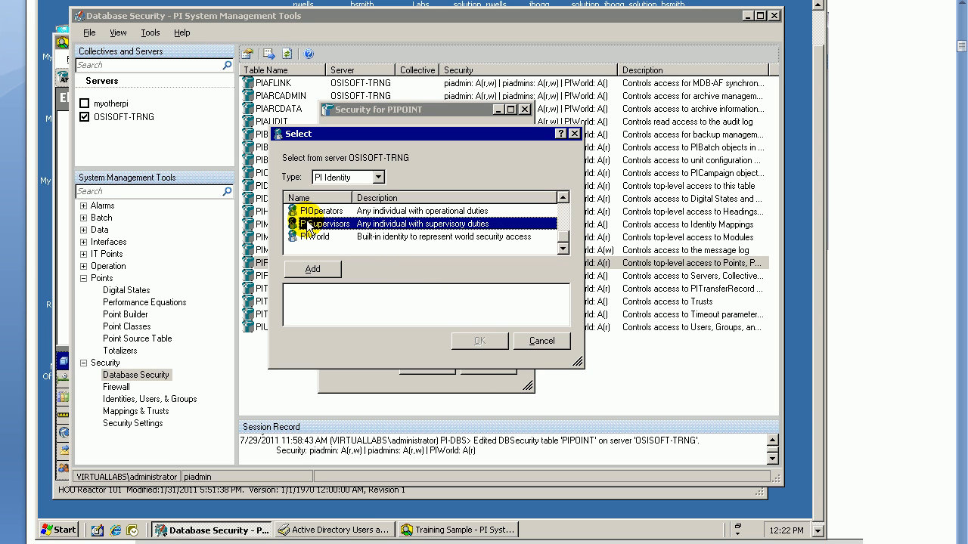
pyautogui.click(312, 269)
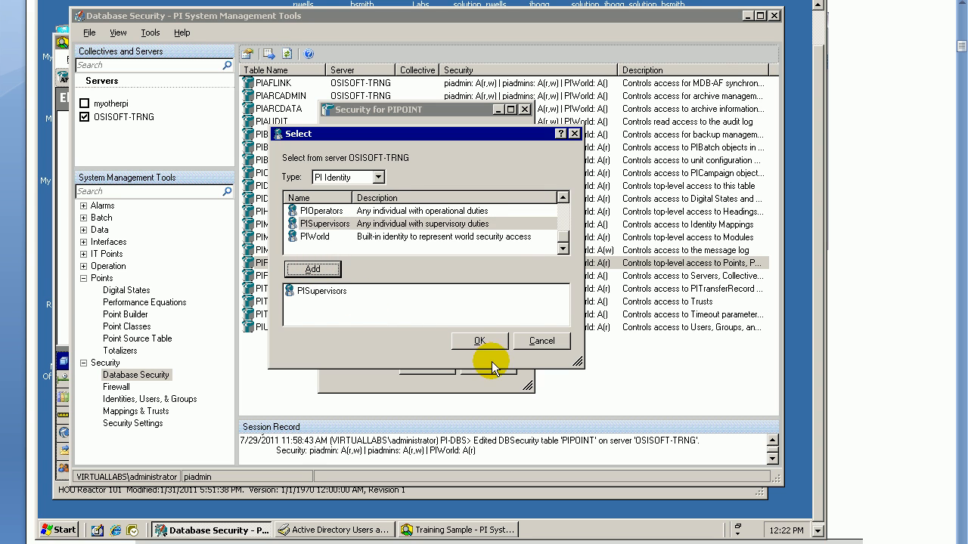
pyautogui.click(480, 341)
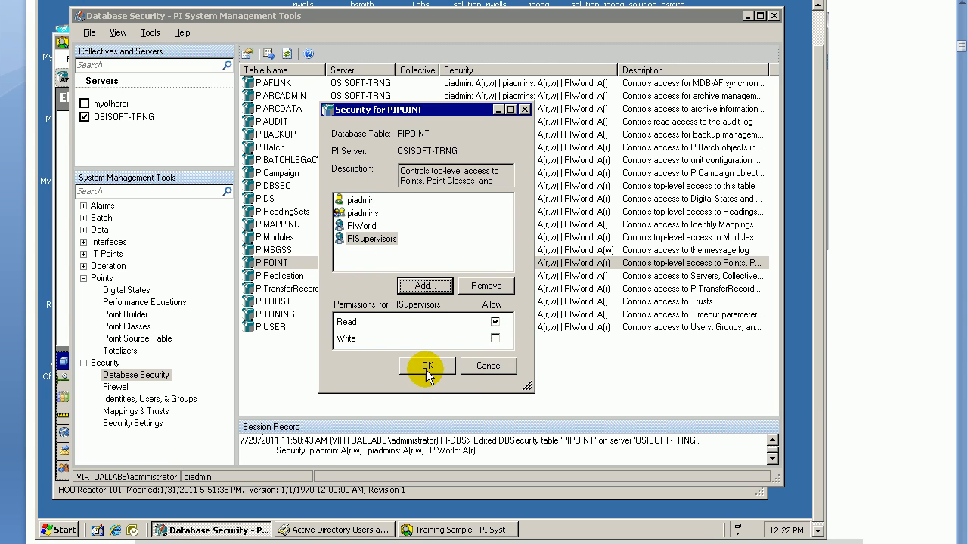
pyautogui.click(494, 339)
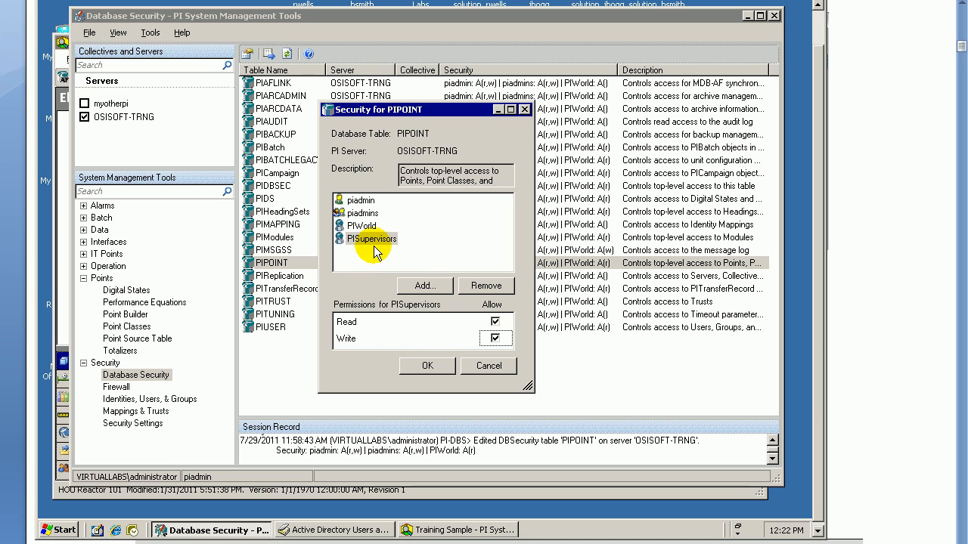
pyautogui.moveTo(451, 355)
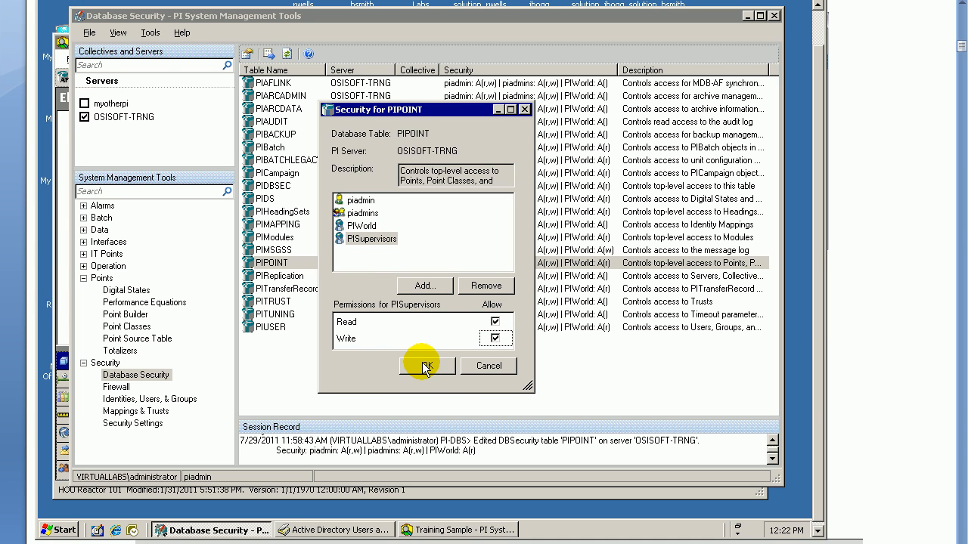
pyautogui.click(427, 366)
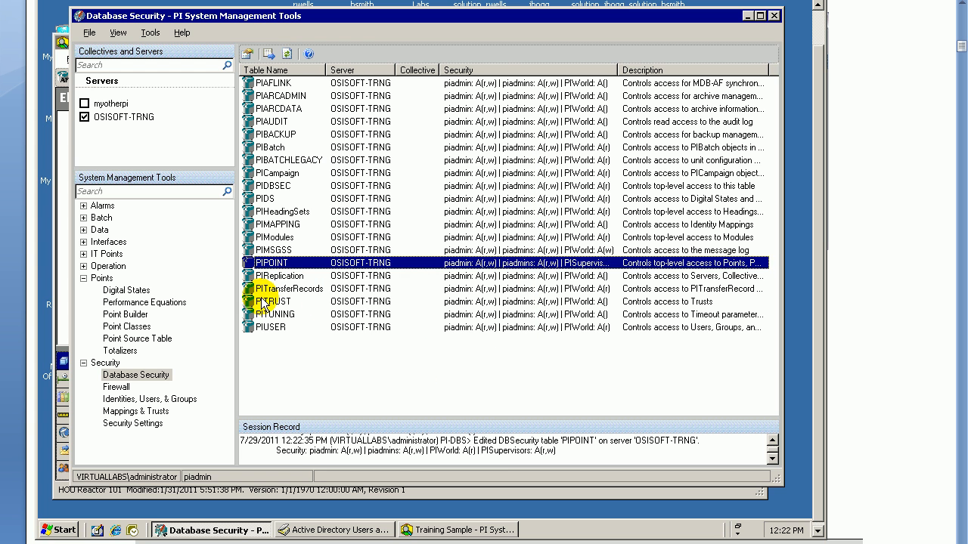
# Add PISupervisors to the PIDS table's security with read and write access
pyautogui.click(272, 301)
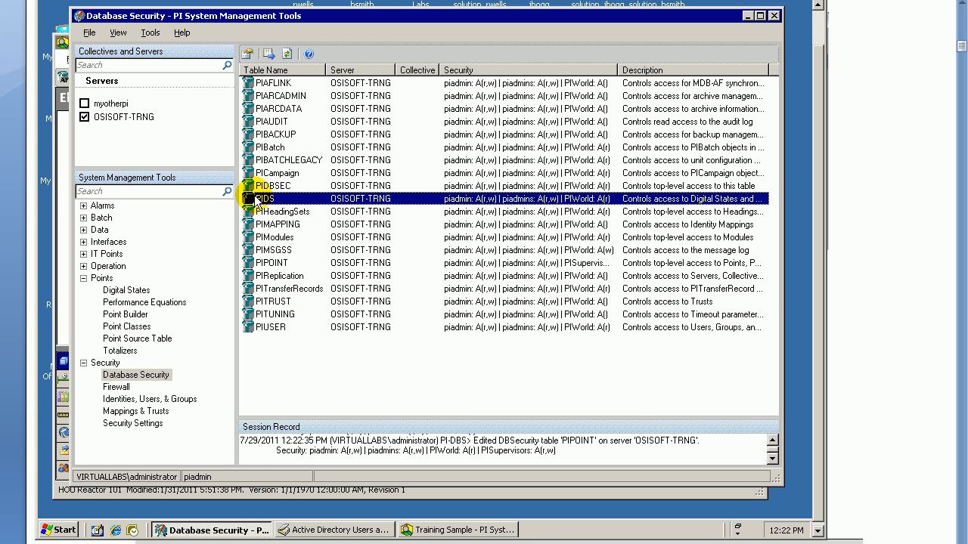
pyautogui.doubleClick(265, 199)
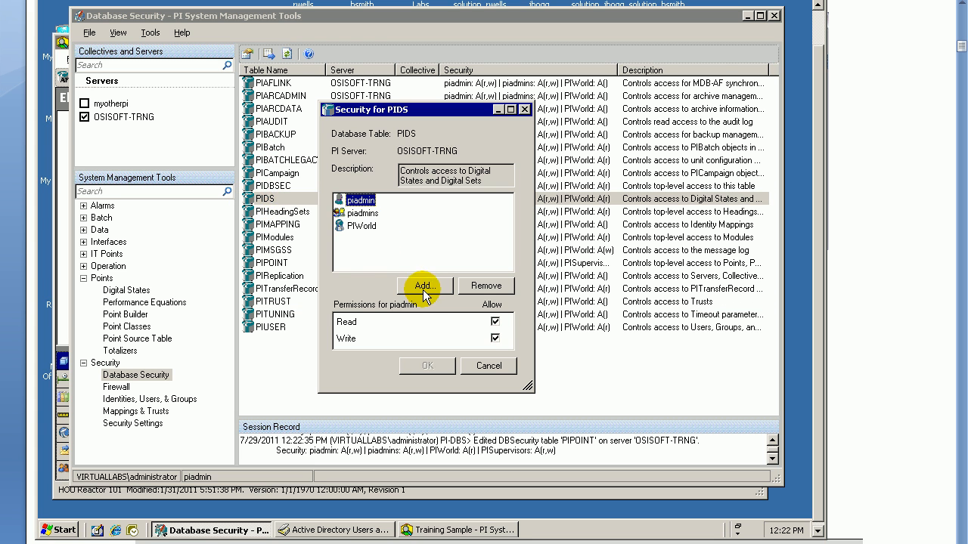
pyautogui.click(424, 285)
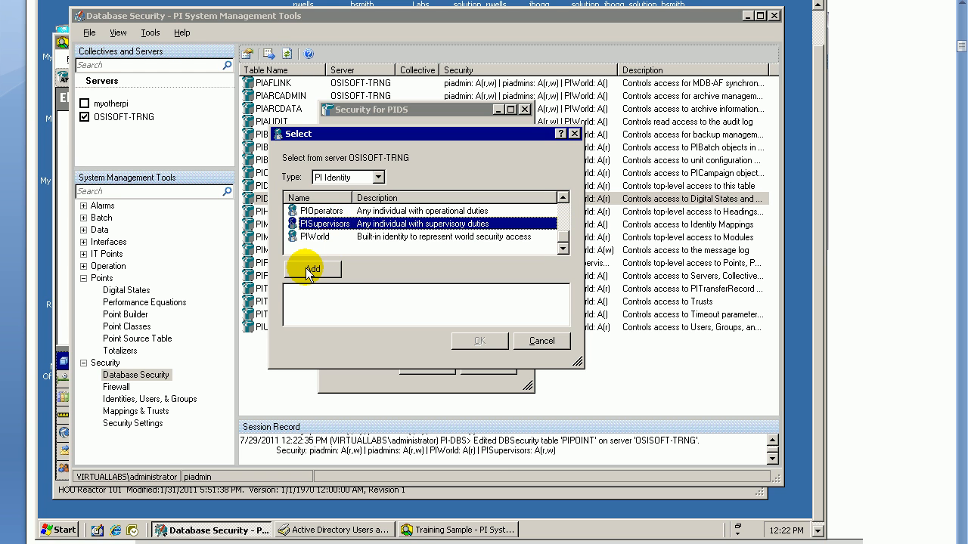
pyautogui.click(312, 269)
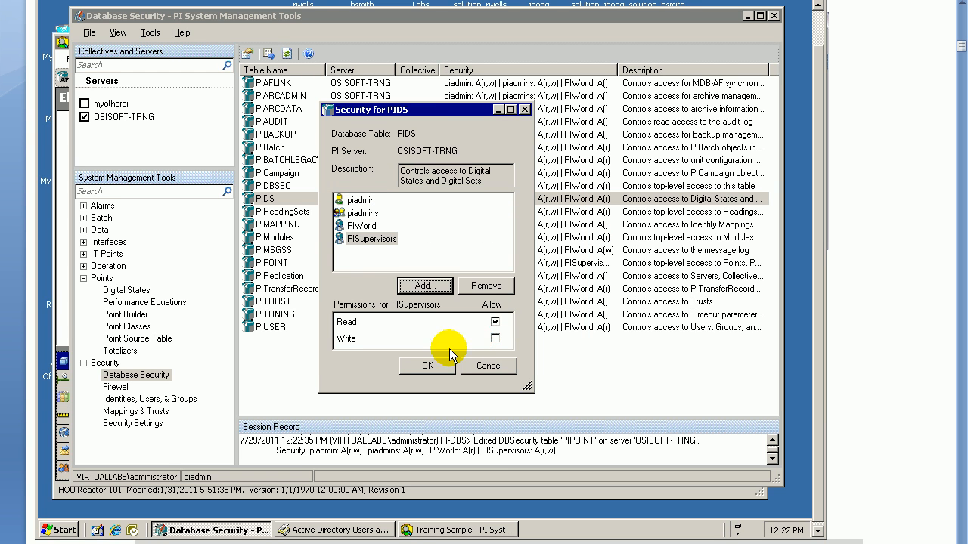
pyautogui.click(495, 338)
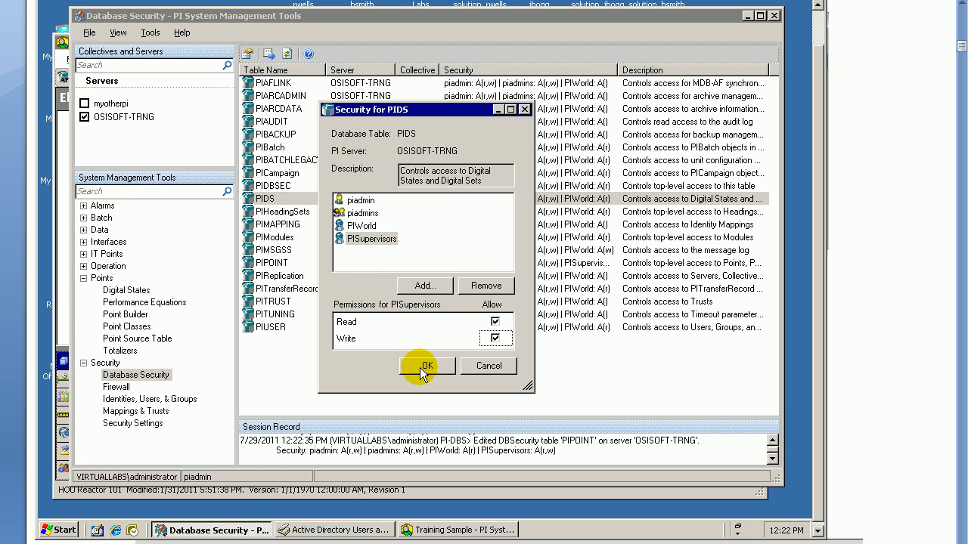
pyautogui.click(427, 366)
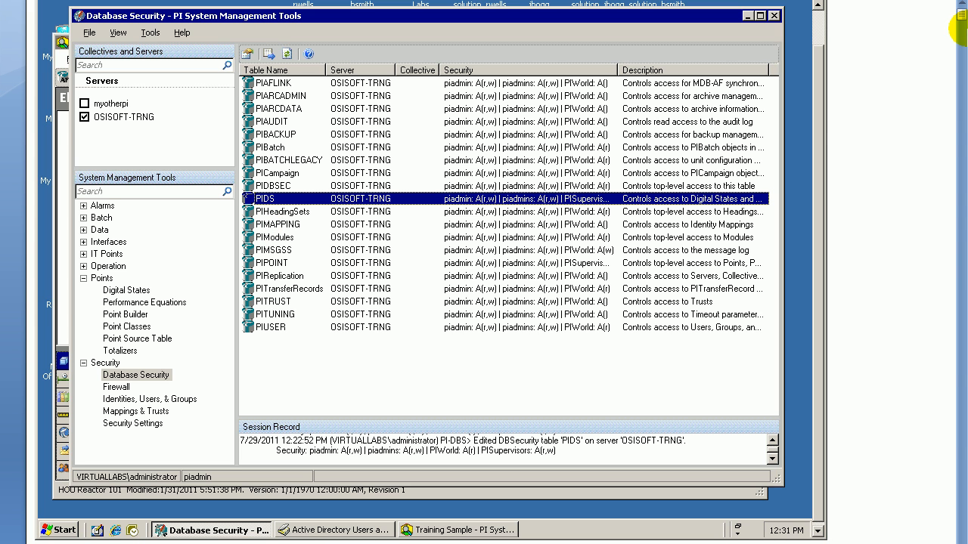
pyautogui.moveTo(927, 133)
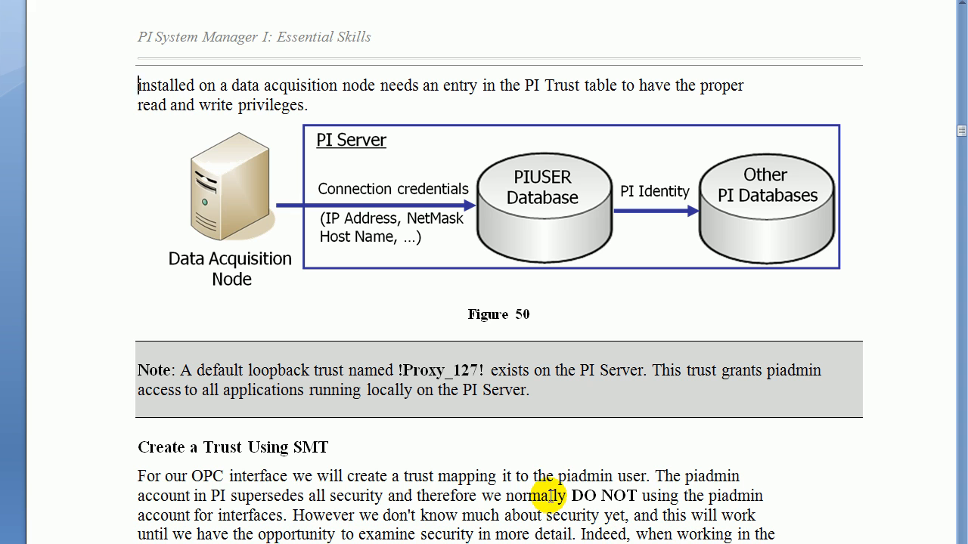
pyautogui.doubleClick(580, 477)
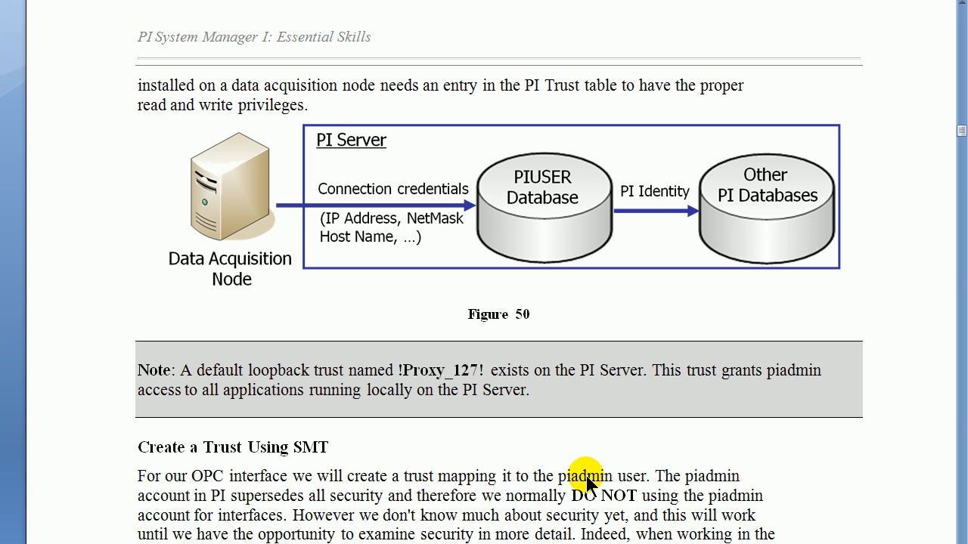
pyautogui.moveTo(596, 487)
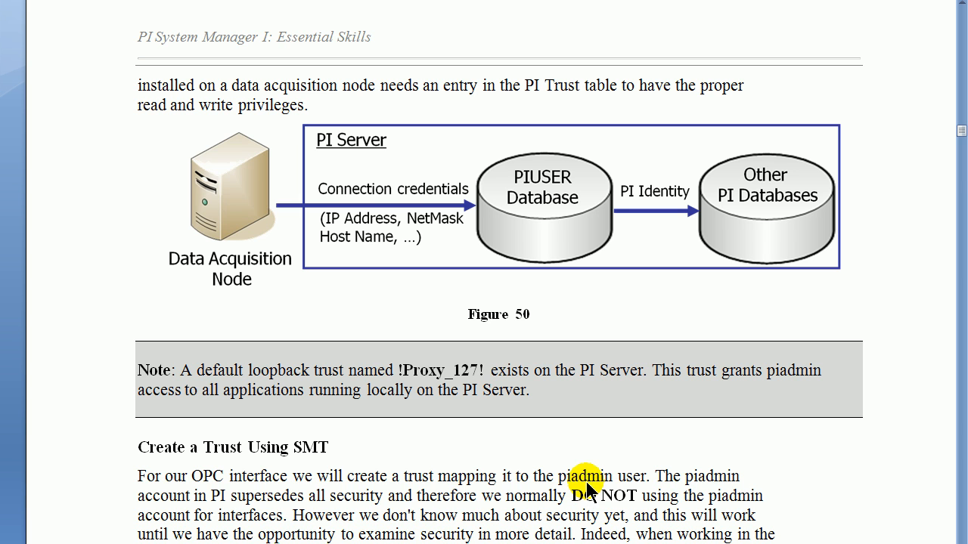
pyautogui.moveTo(612, 488)
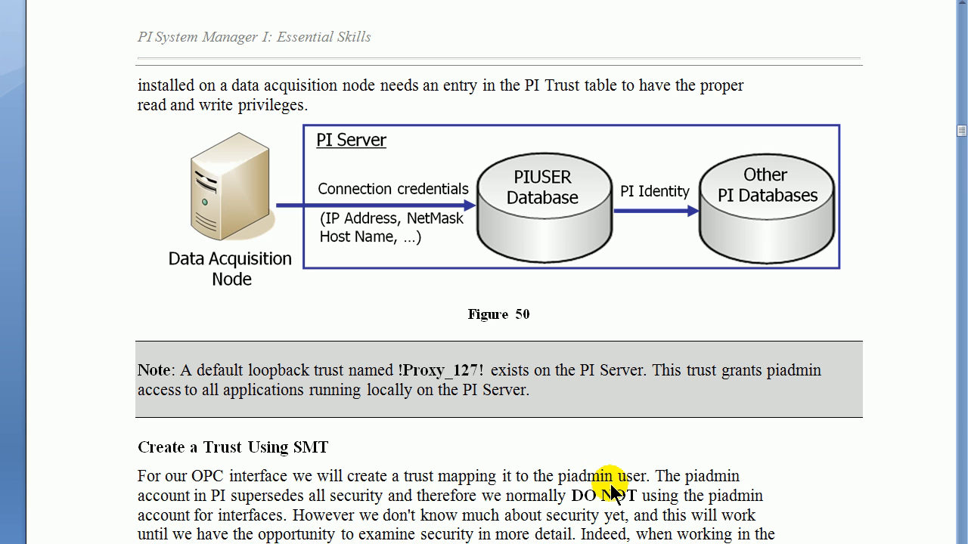
pyautogui.moveTo(590, 484)
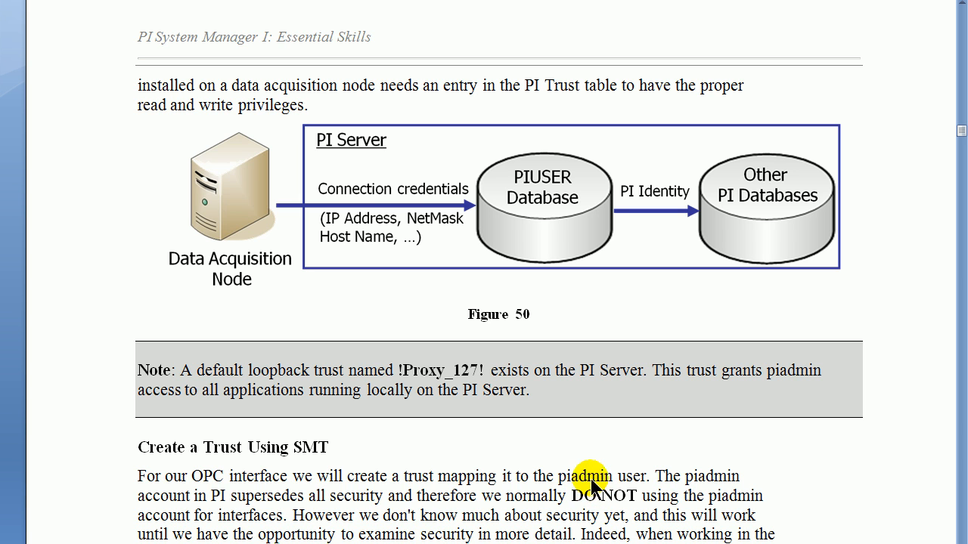
pyautogui.moveTo(624, 488)
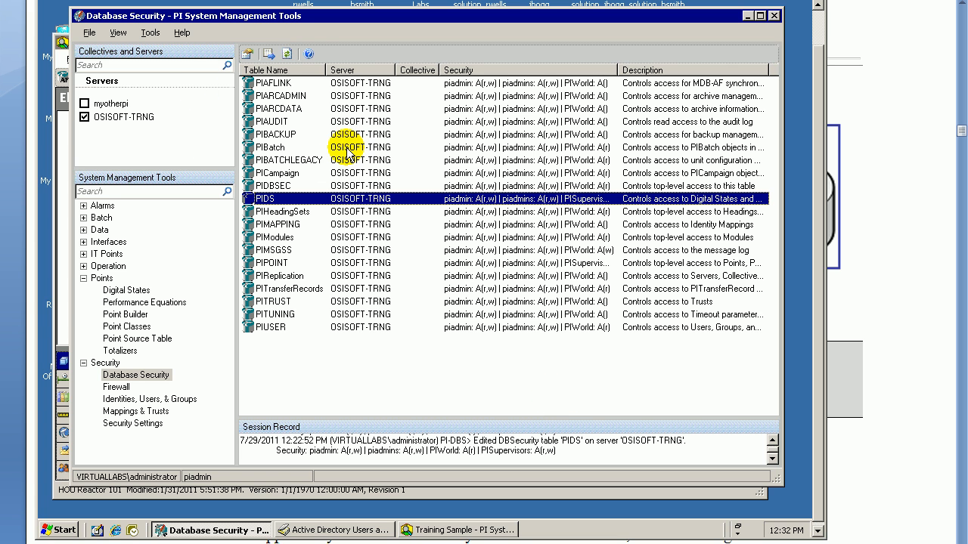
# Review the PI_OPCInt identity's properties and cancel without changes
pyautogui.click(149, 398)
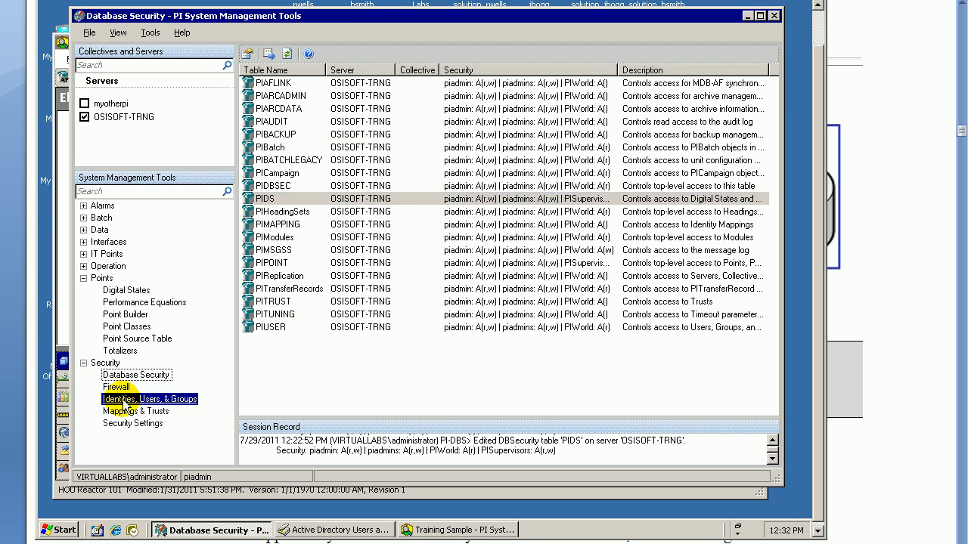
pyautogui.click(148, 398)
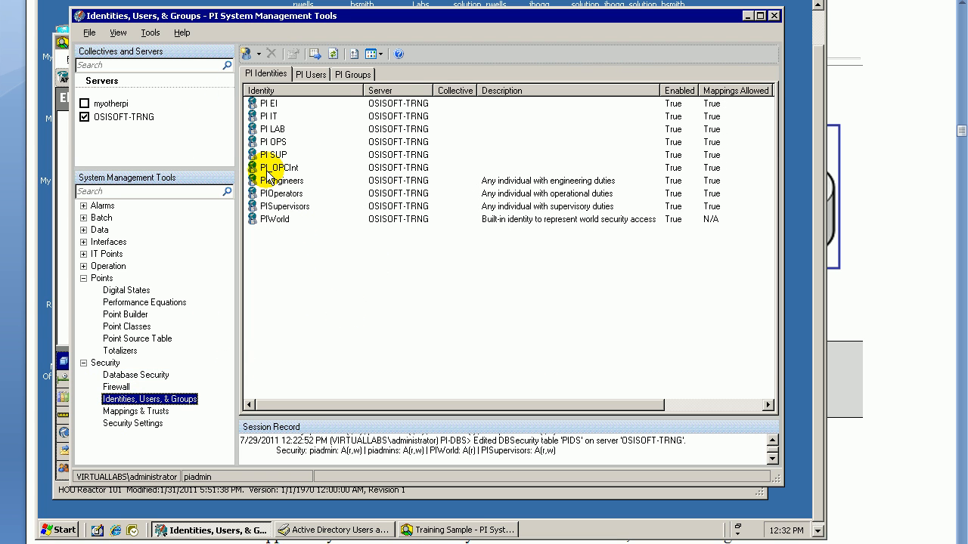
pyautogui.click(303, 167)
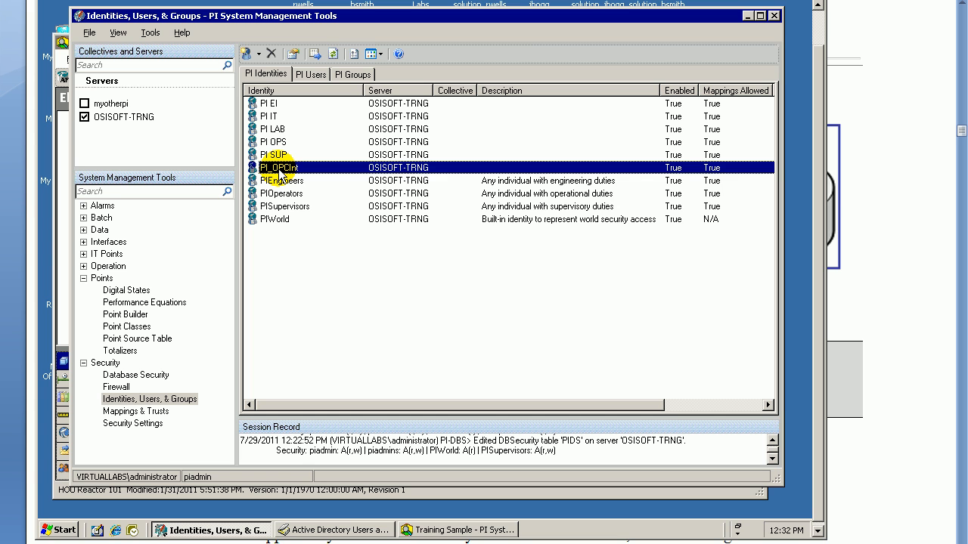
pyautogui.doubleClick(278, 168)
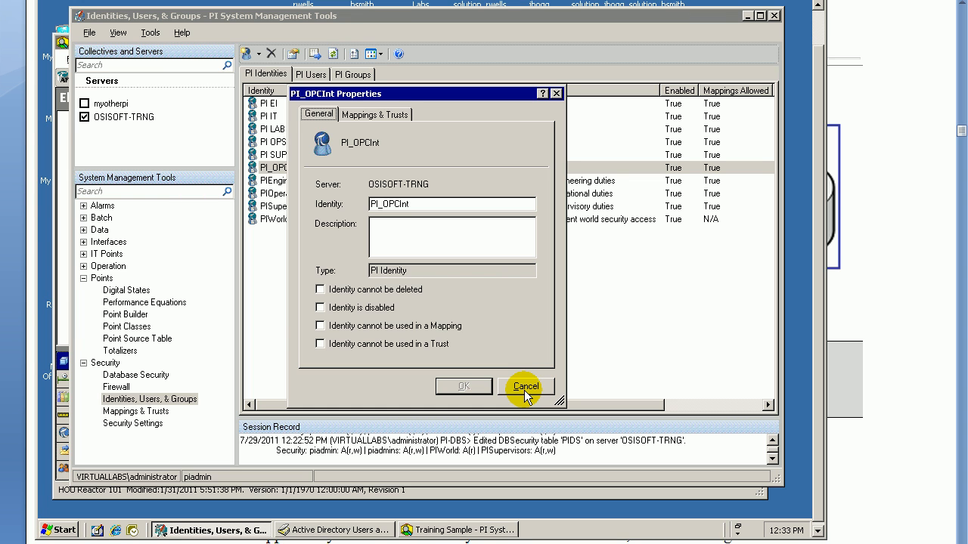
pyautogui.click(525, 386)
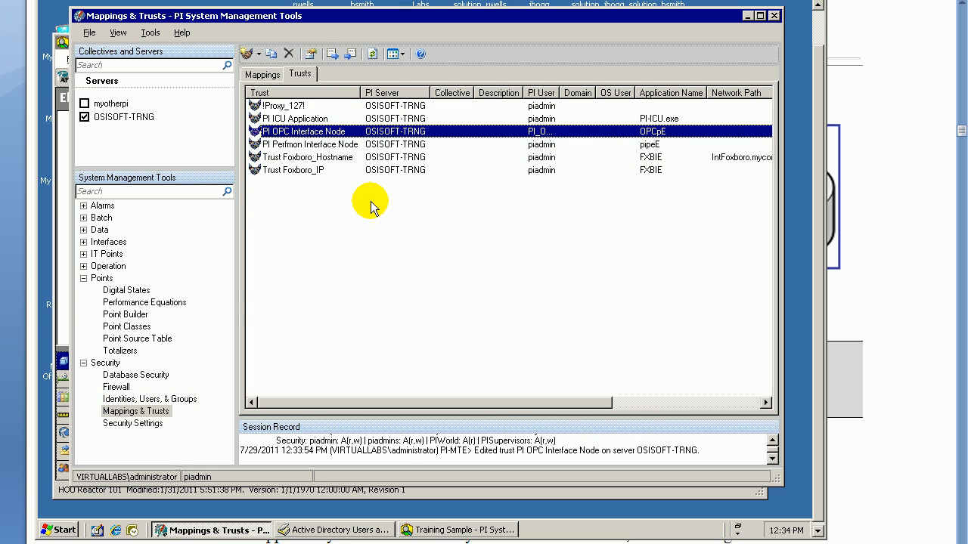
pyautogui.moveTo(258, 136)
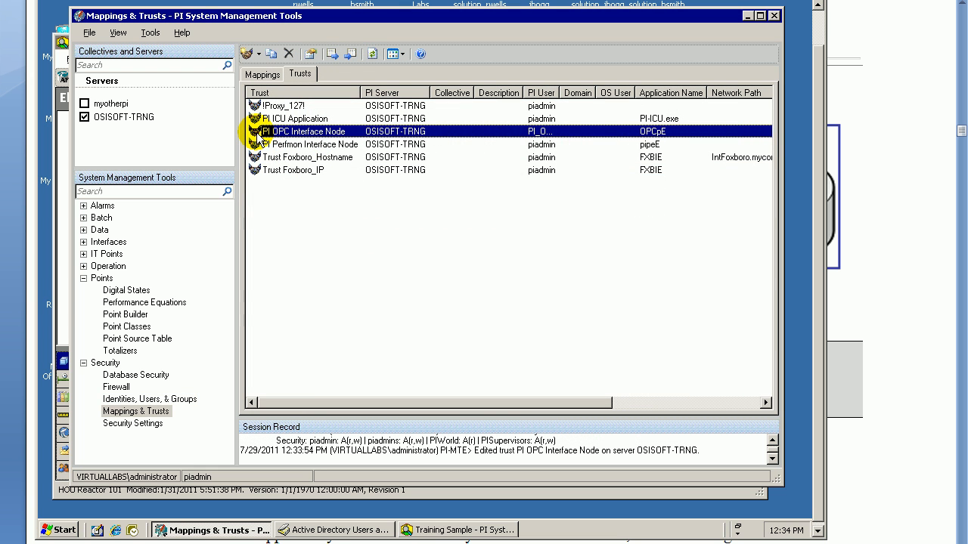
pyautogui.click(310, 144)
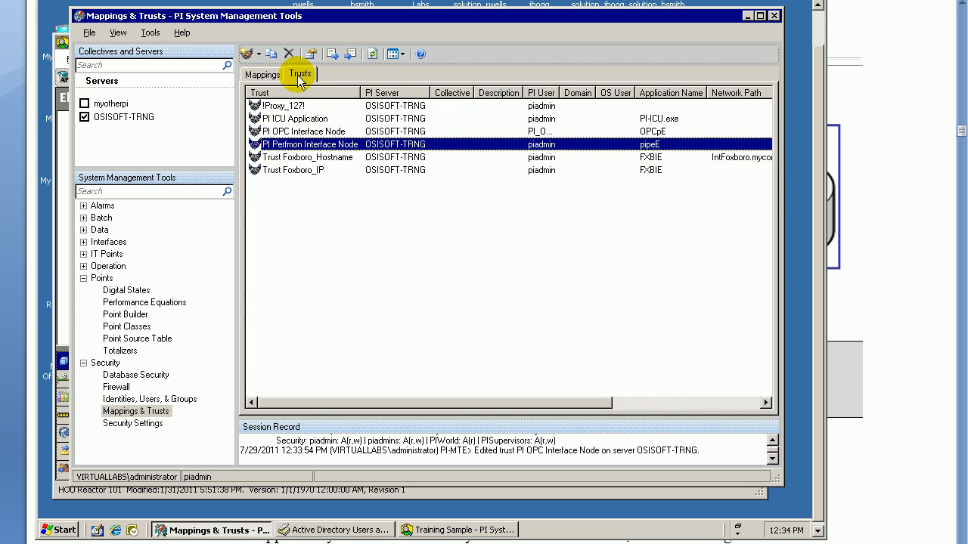
pyautogui.click(302, 131)
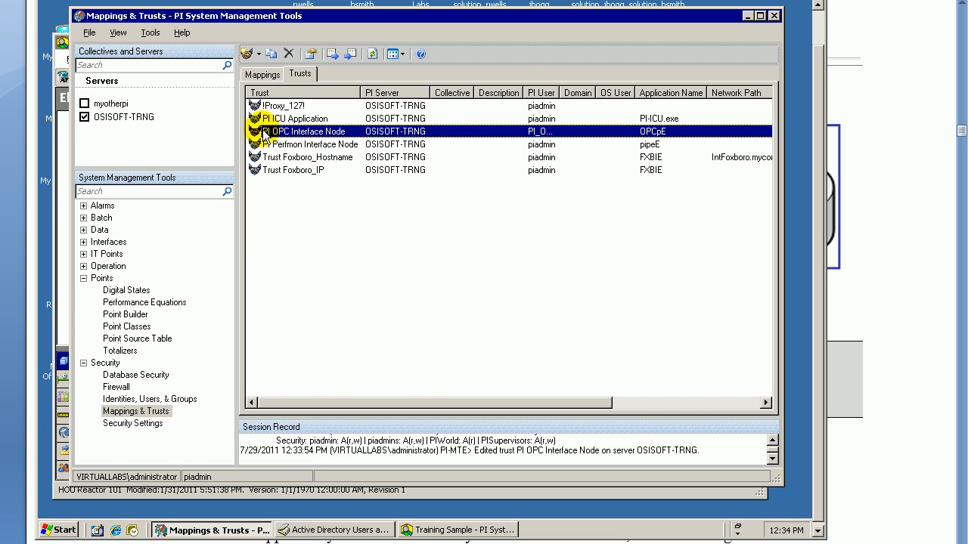
pyautogui.doubleClick(302, 131)
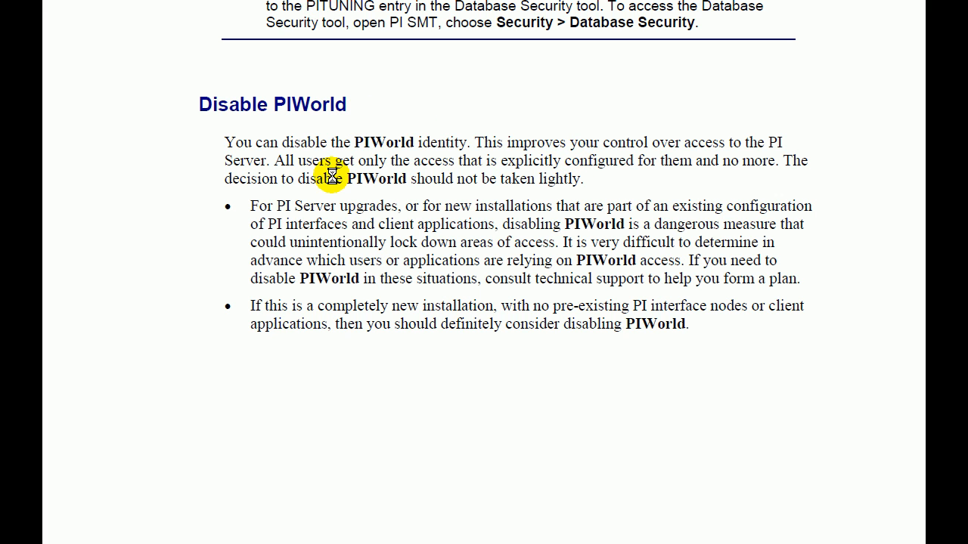
pyautogui.moveTo(372, 169)
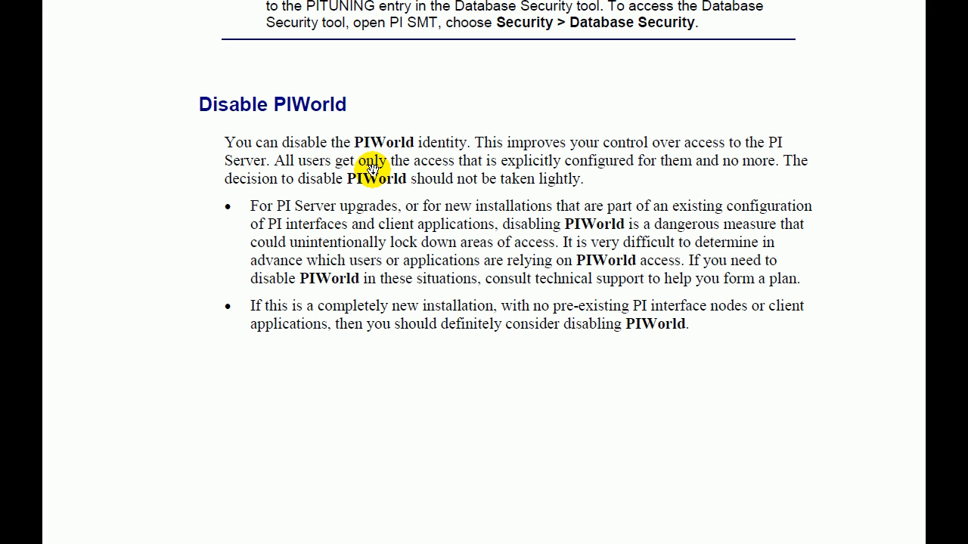
pyautogui.moveTo(382, 183)
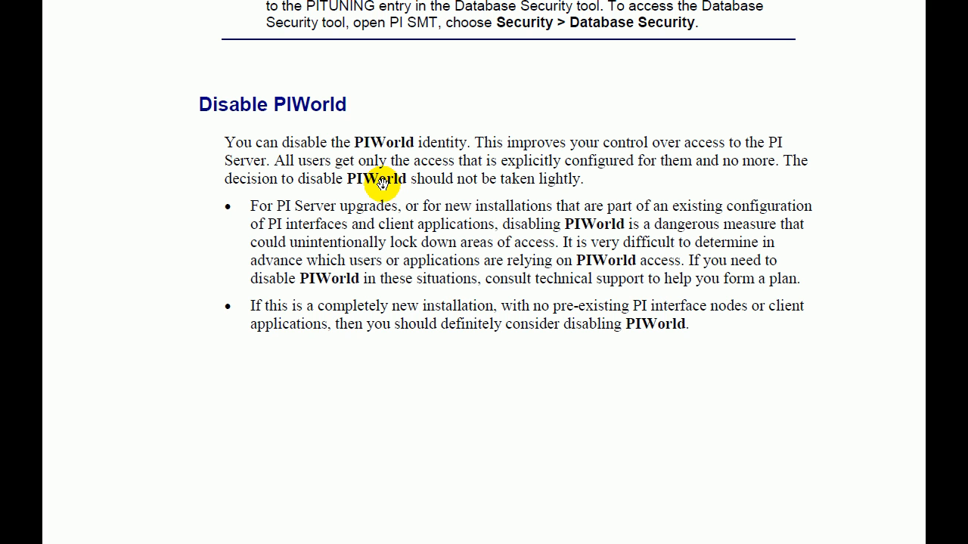
pyautogui.moveTo(504, 261)
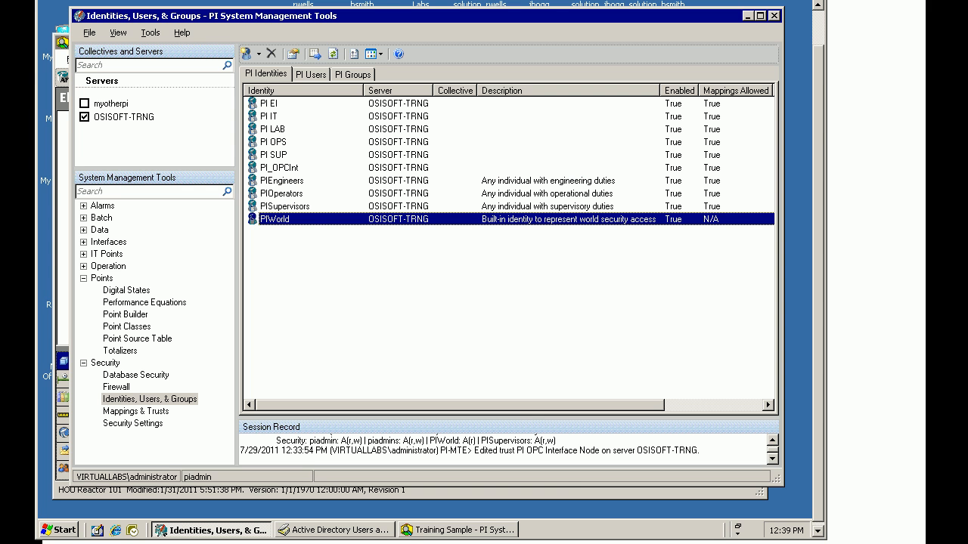
pyautogui.moveTo(263, 223)
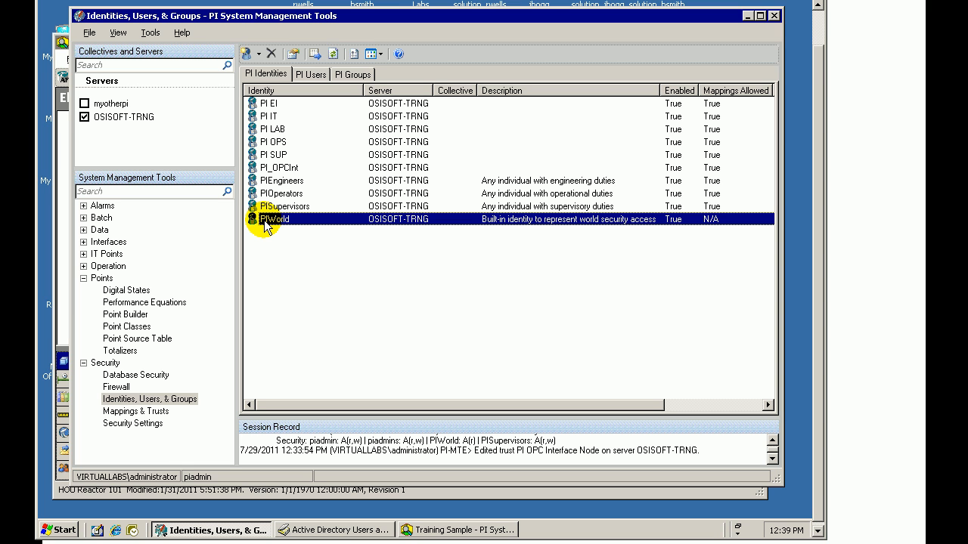
# Open the PIWorld identity's properties and tick 'Identity is disabled'
pyautogui.click(270, 103)
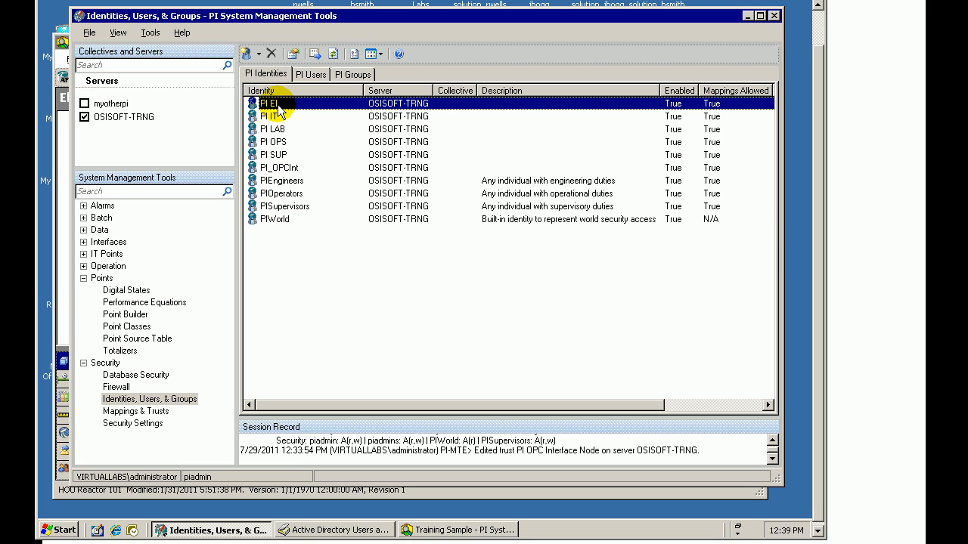
pyautogui.click(272, 142)
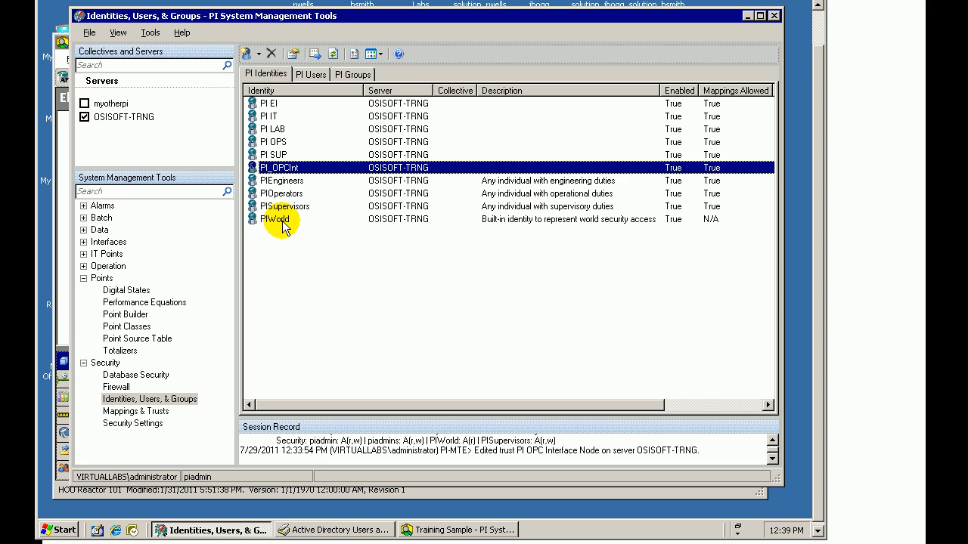
pyautogui.moveTo(271, 225)
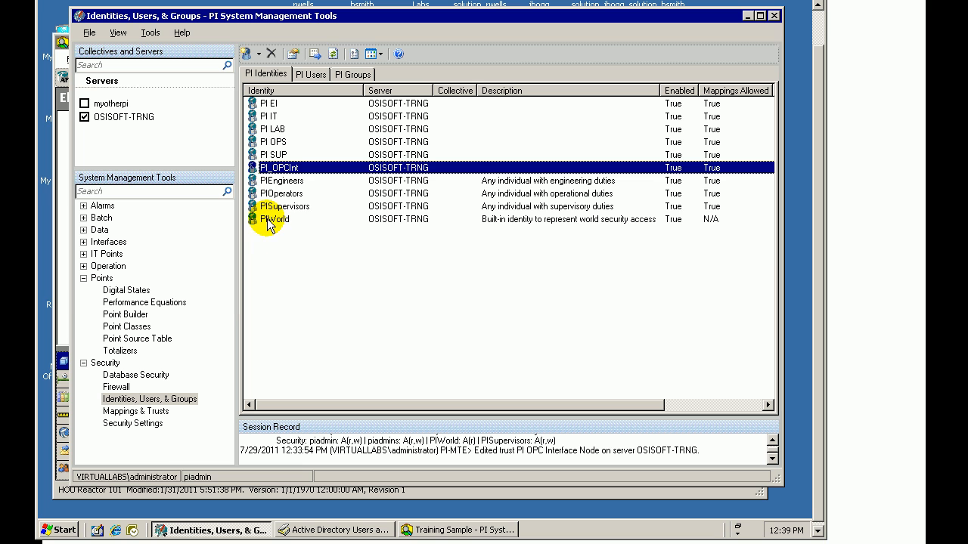
pyautogui.click(274, 218)
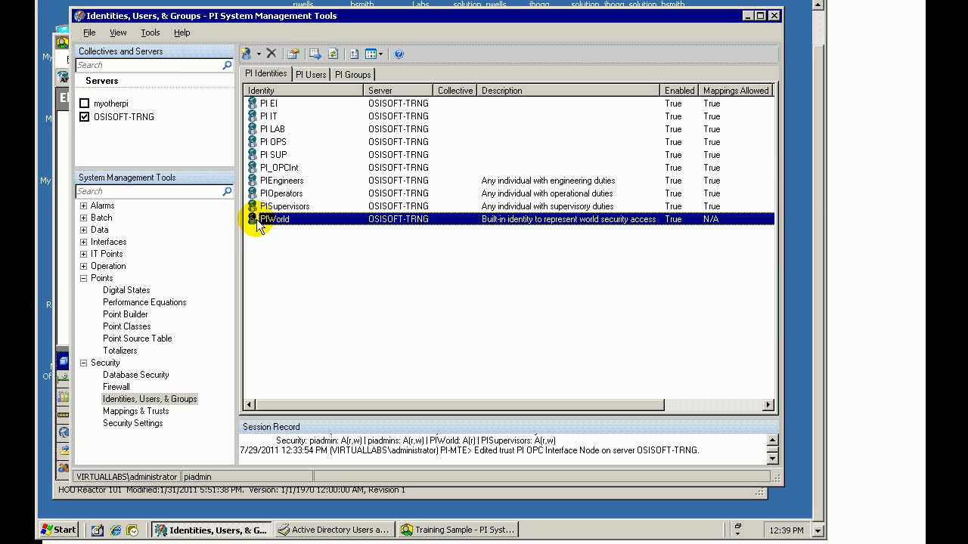
pyautogui.doubleClick(275, 218)
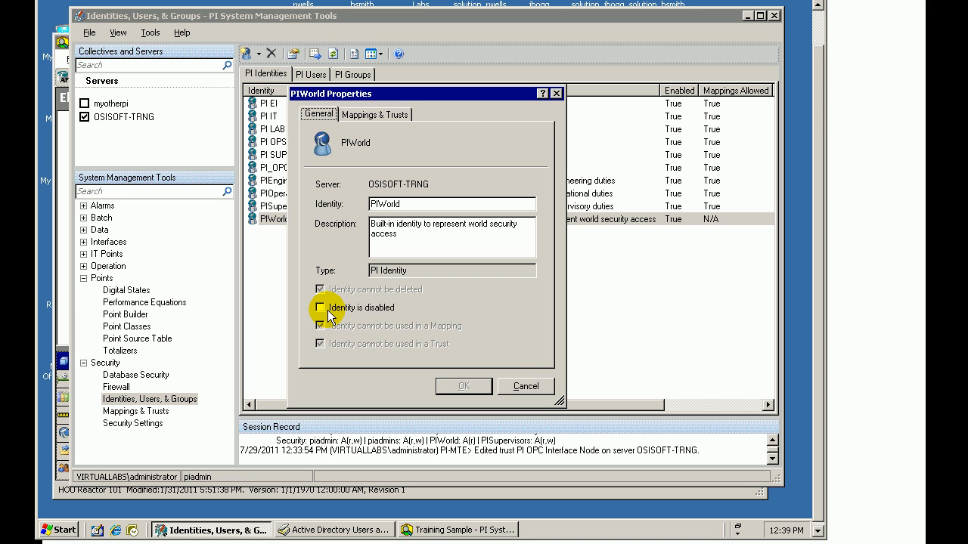
pyautogui.click(124, 313)
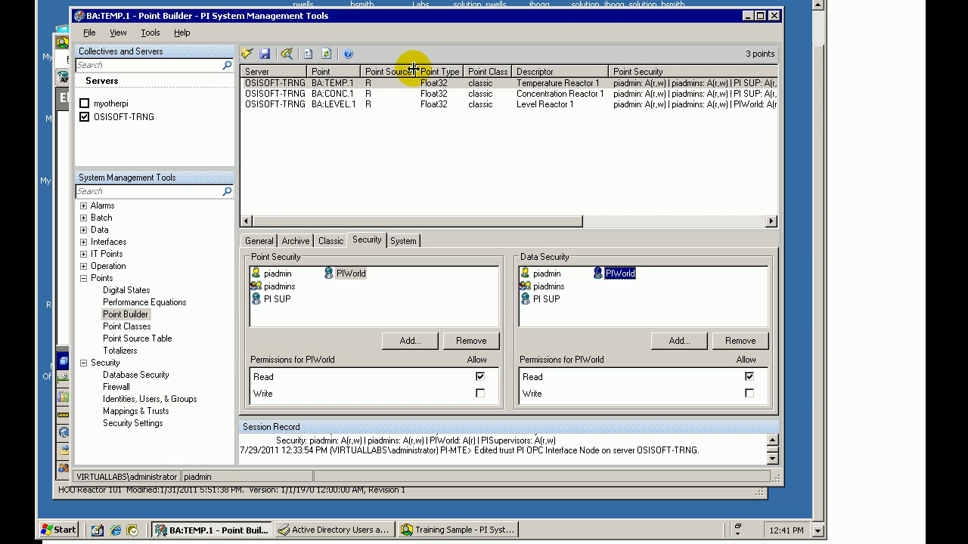
pyautogui.moveTo(401, 85)
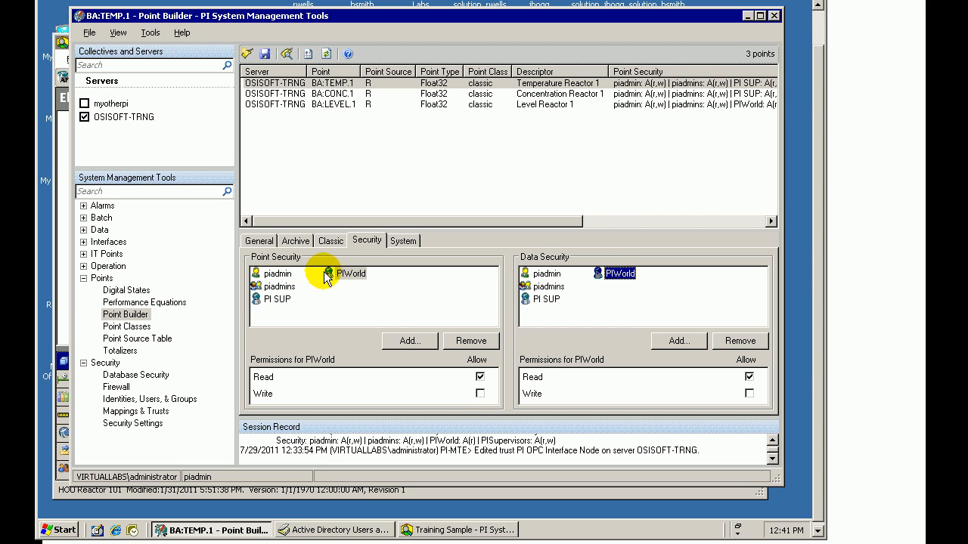
# Check PIWorld's read-only access under BA:TEMP.1 Point Security and Data Security
pyautogui.click(621, 273)
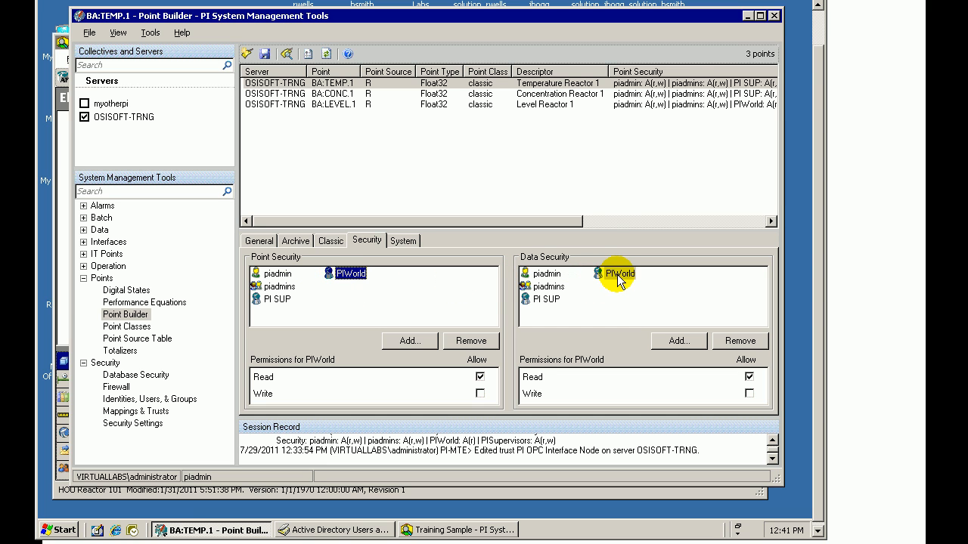
pyautogui.click(620, 273)
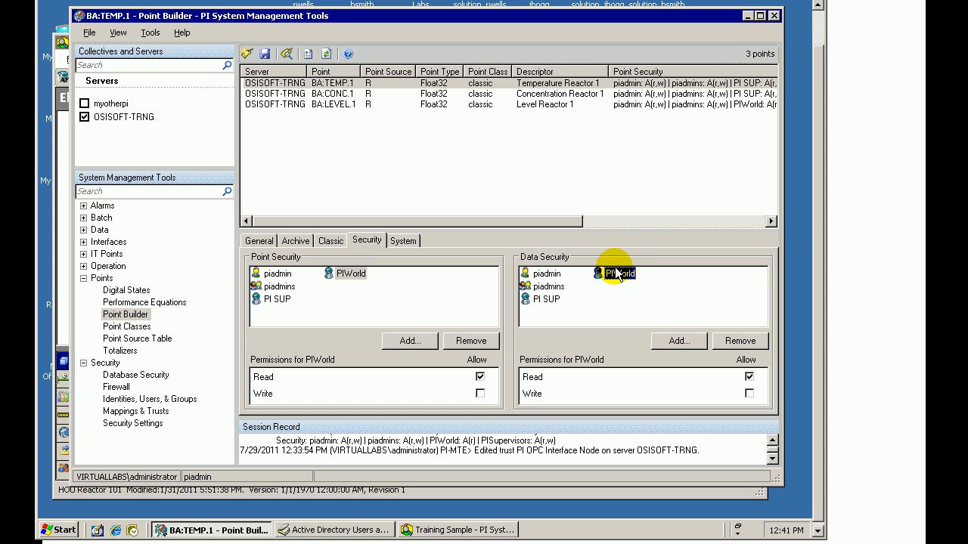
pyautogui.click(620, 273)
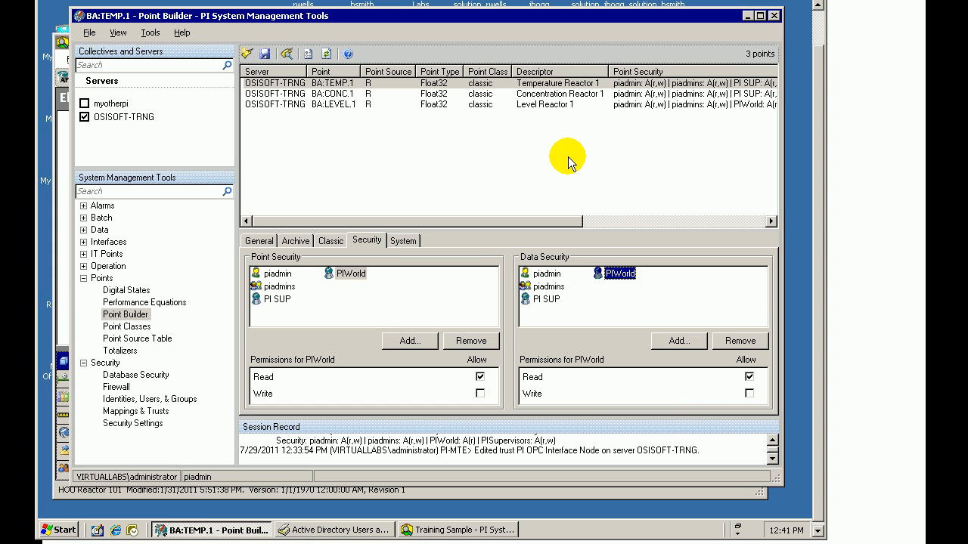
pyautogui.moveTo(579, 156)
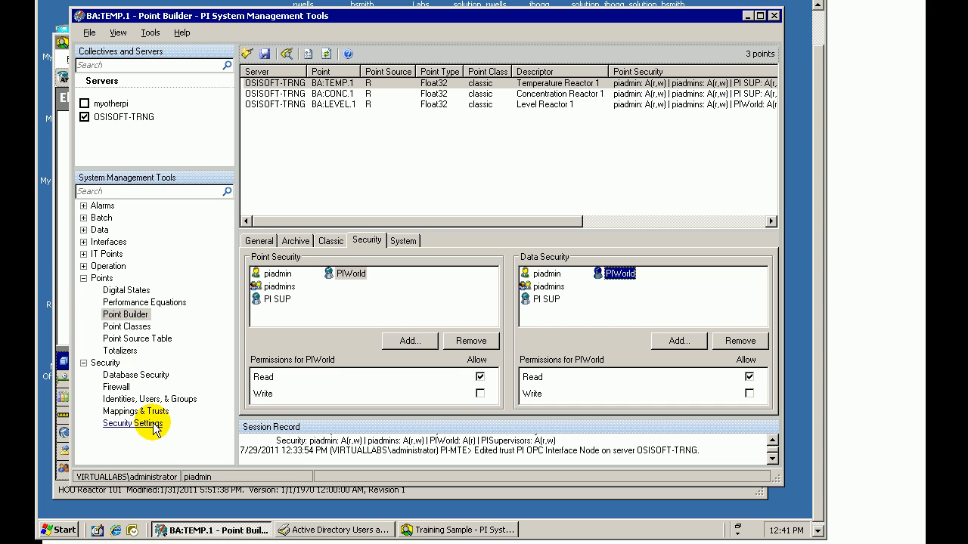
# List the Security tuning parameters and open the CheckUtilityLogin row (value 0)
pyautogui.click(83, 266)
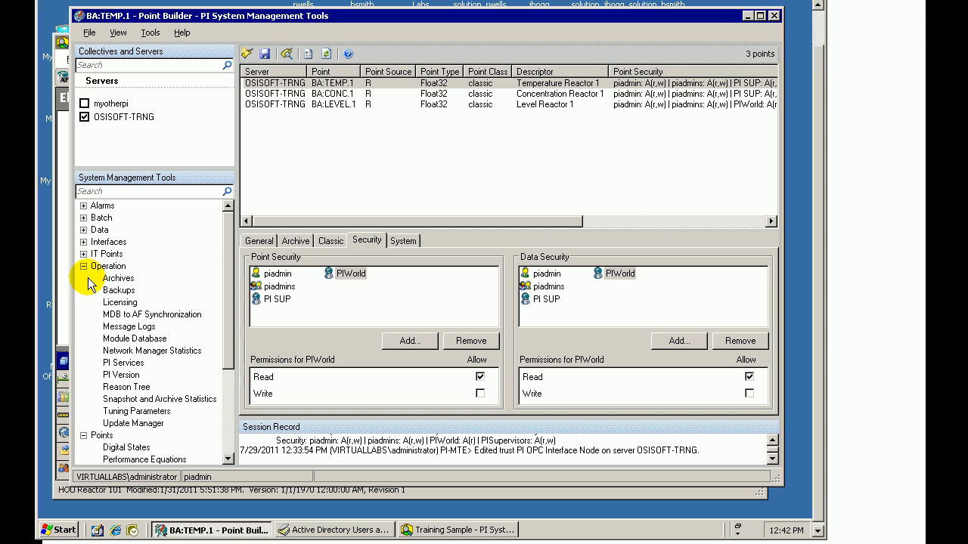
pyautogui.click(137, 411)
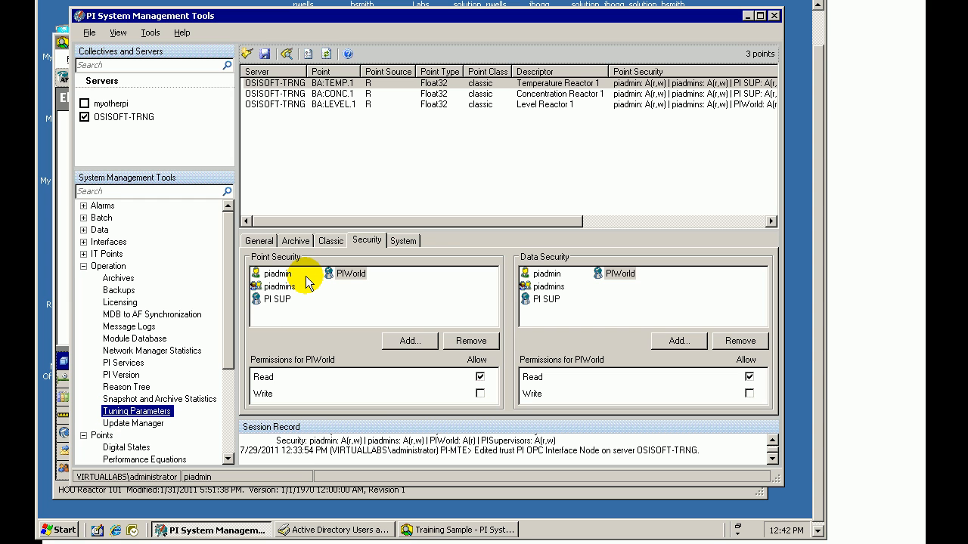
pyautogui.click(138, 410)
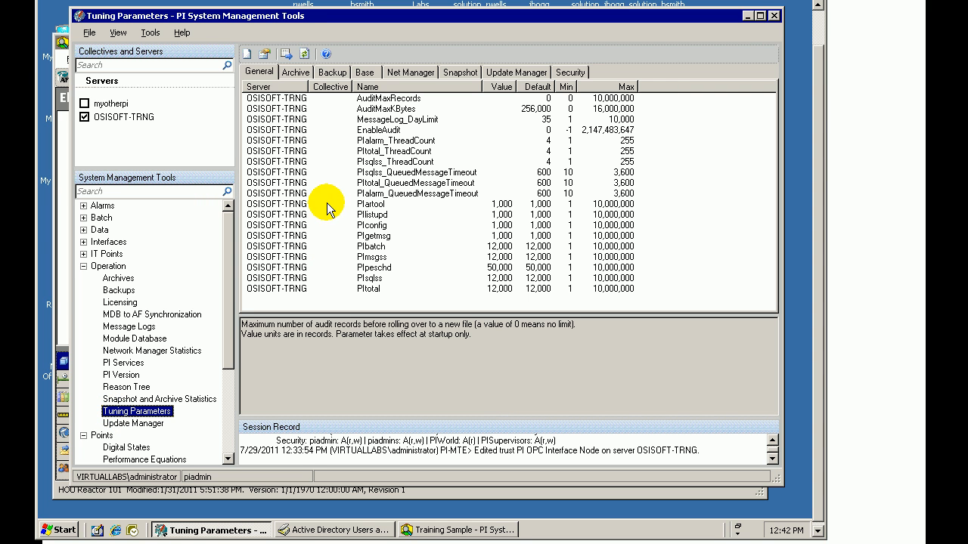
pyautogui.moveTo(323, 102)
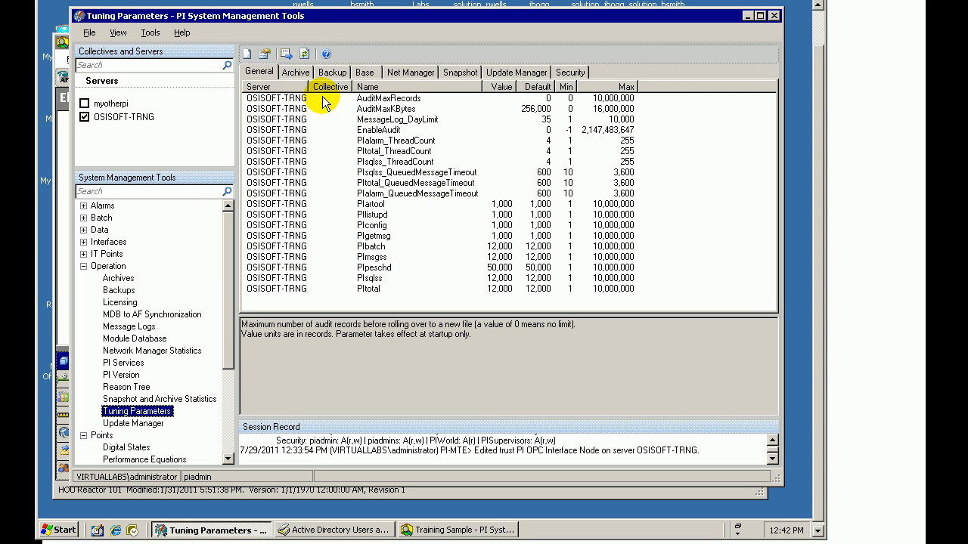
pyautogui.click(569, 71)
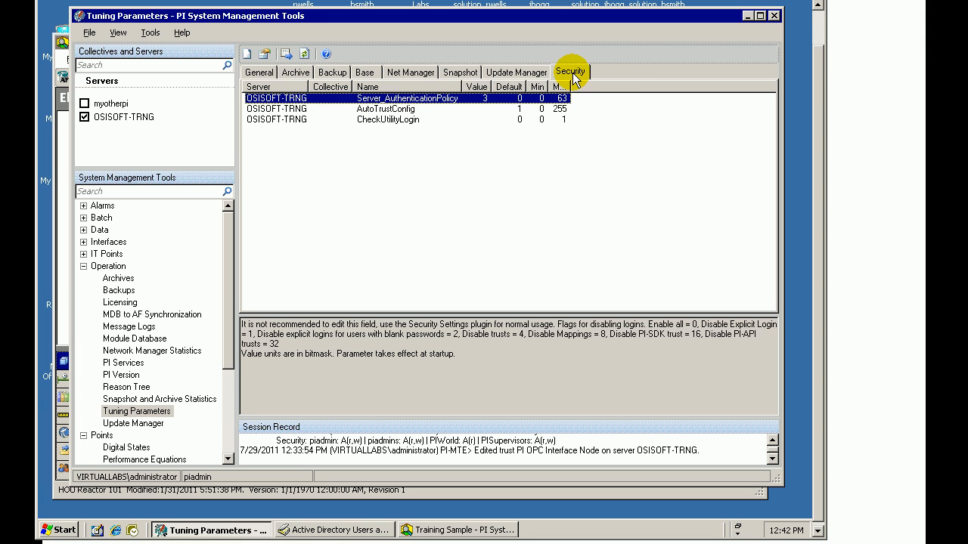
pyautogui.click(388, 120)
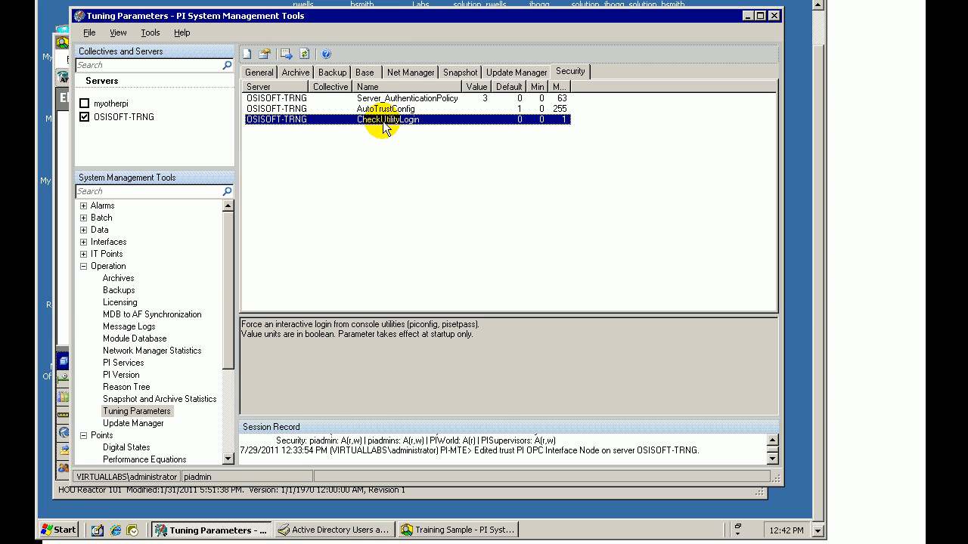
pyautogui.moveTo(384, 129)
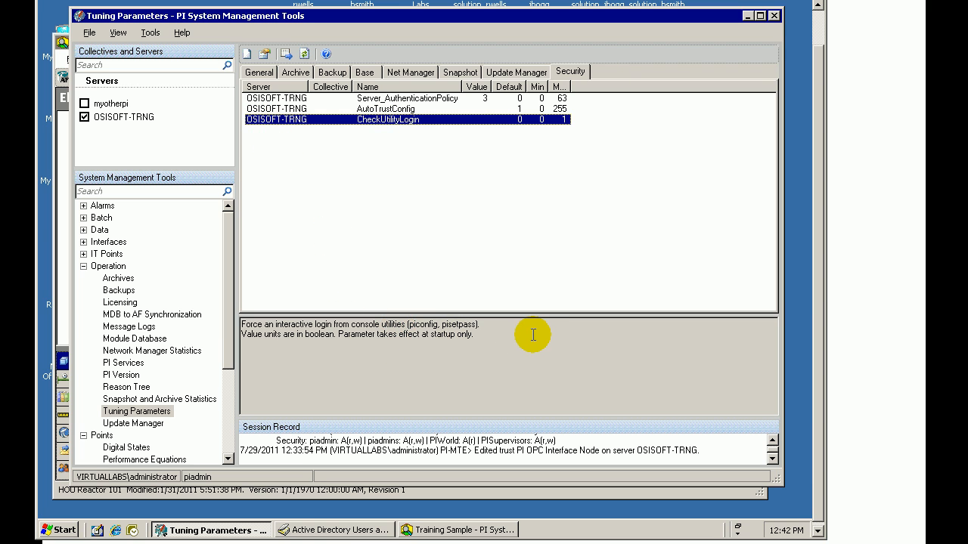
pyautogui.moveTo(499, 334)
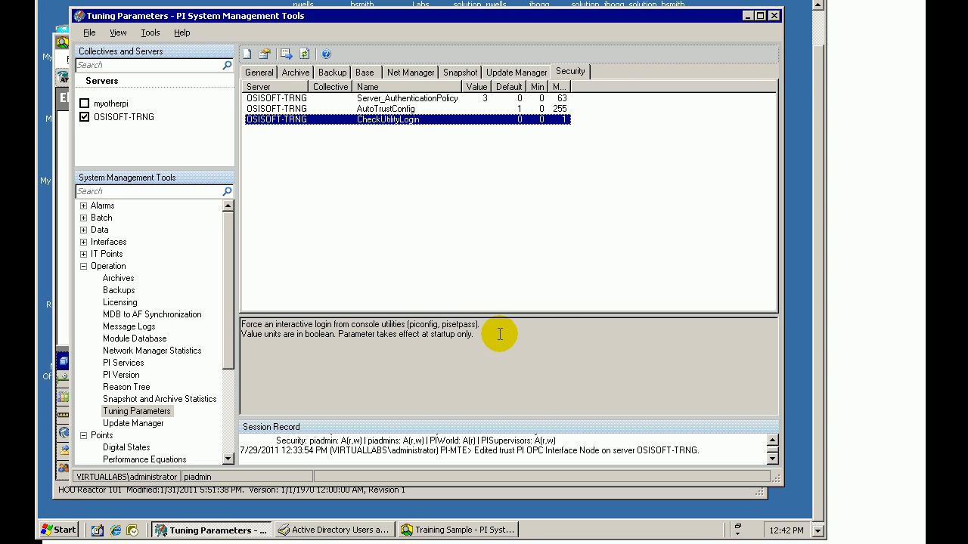
pyautogui.moveTo(466, 346)
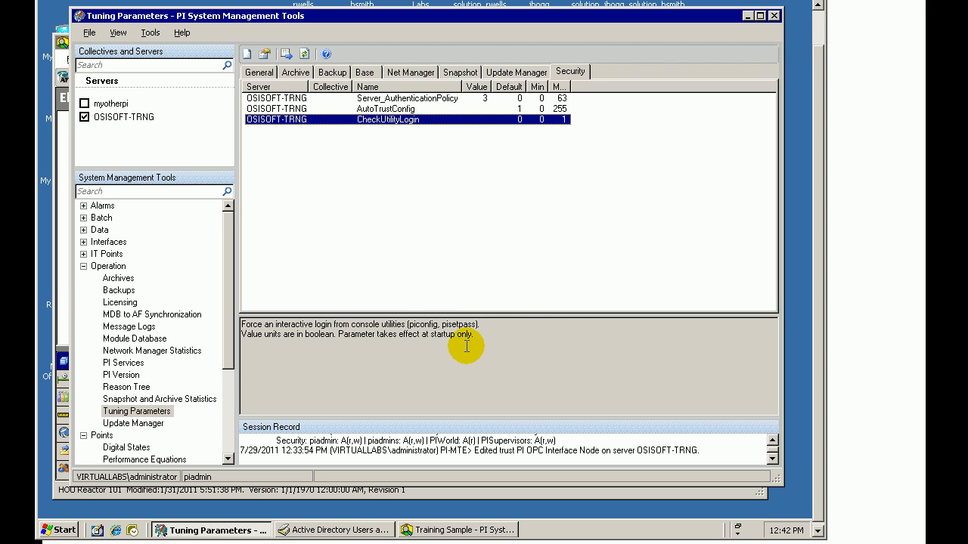
pyautogui.moveTo(428, 339)
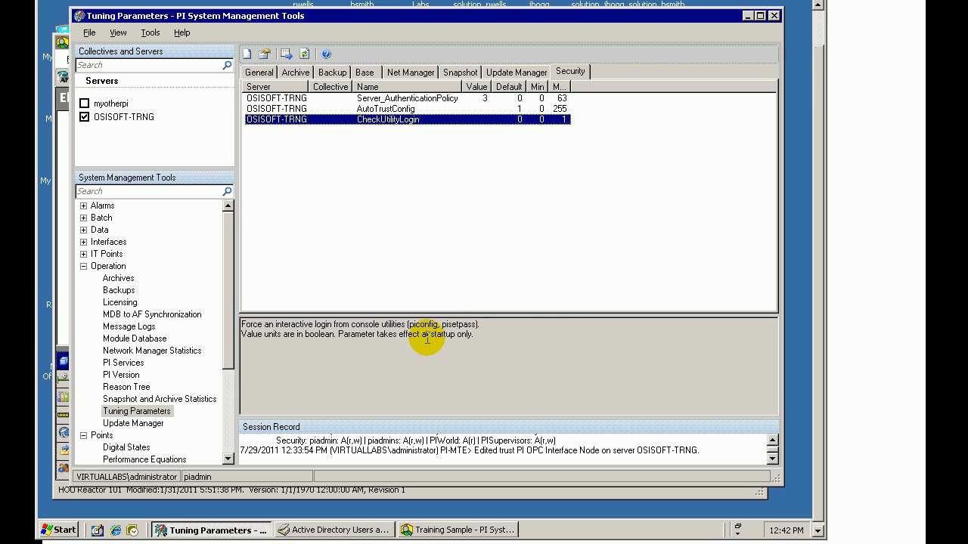
pyautogui.moveTo(268, 145)
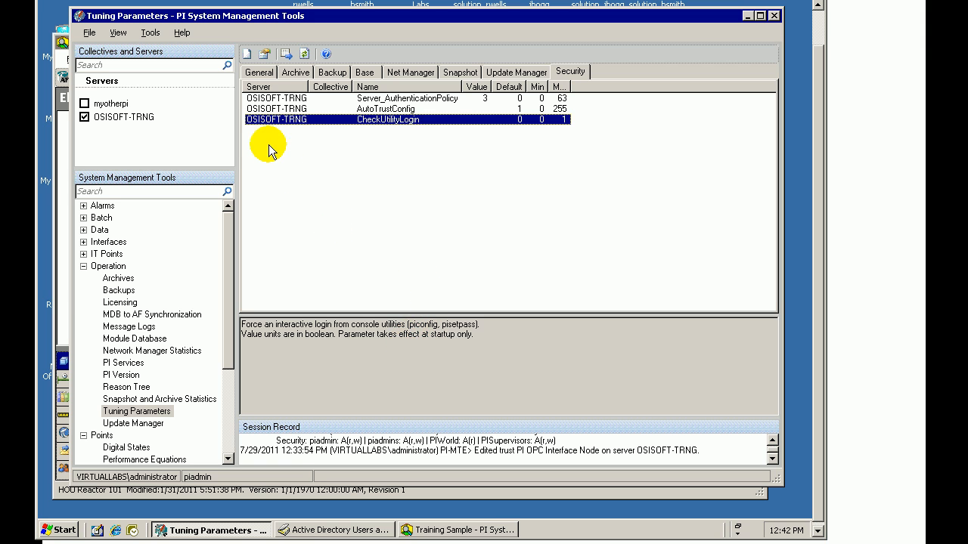
pyautogui.doubleClick(388, 120)
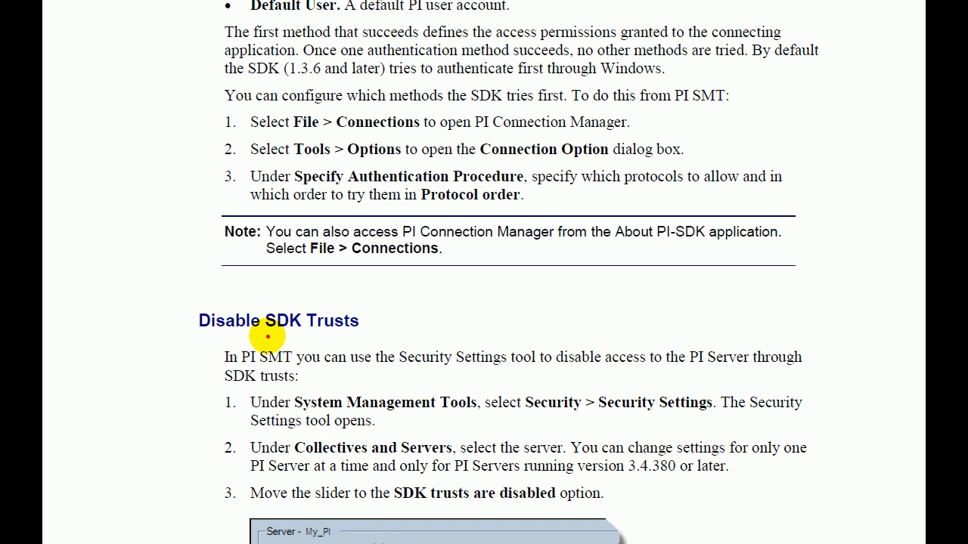
pyautogui.moveTo(261, 334)
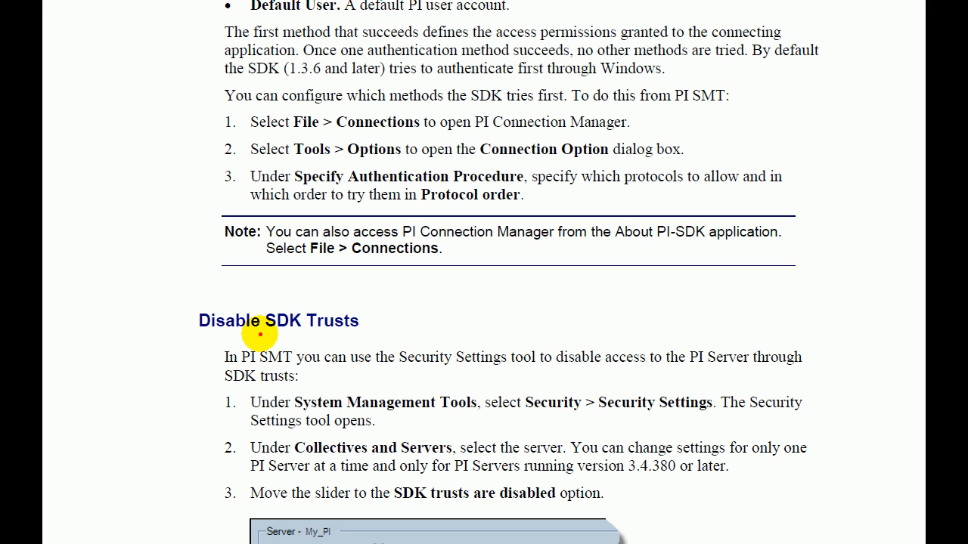
# Scroll the PDF guide to the Disable SDK Trusts instructions
pyautogui.moveTo(261, 334); pyautogui.dragTo(397, 352)
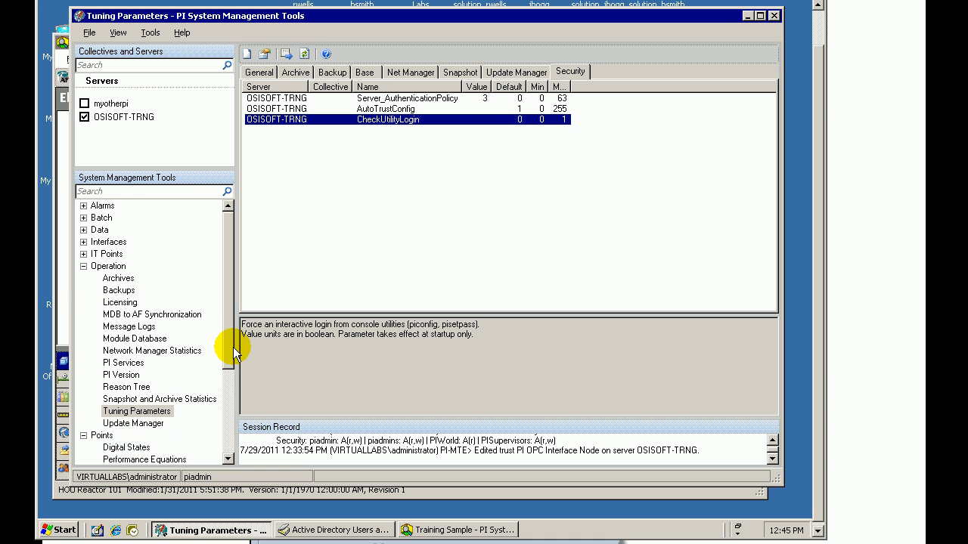
# Set OSISOFT-TRNG security settings to 'SDK trusts are disabled', keeping API trusts allowed
pyautogui.scroll(-3)
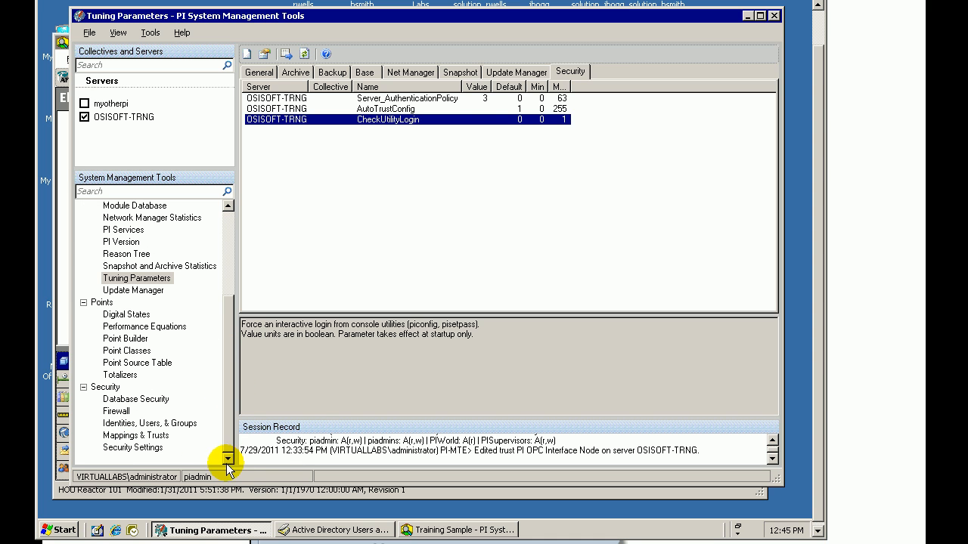
pyautogui.click(132, 448)
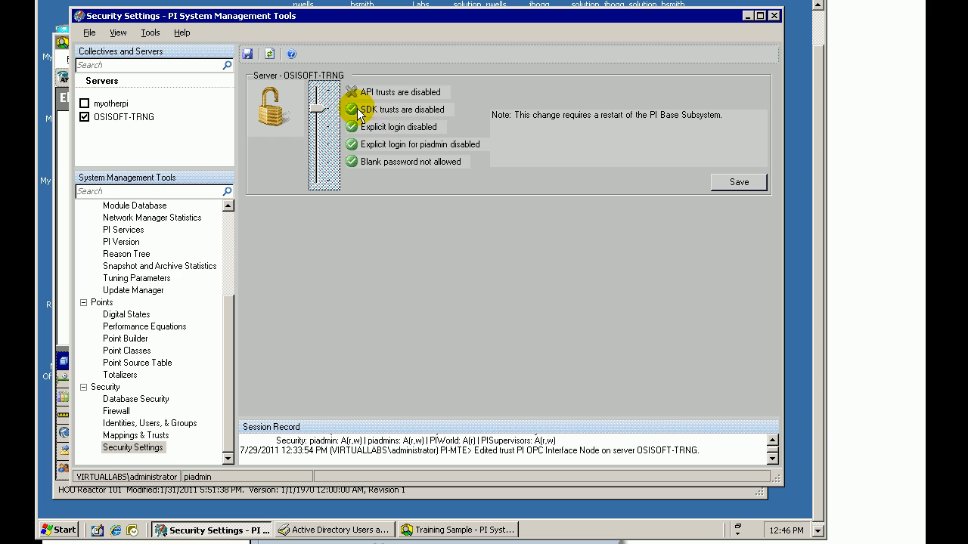
pyautogui.moveTo(406, 118)
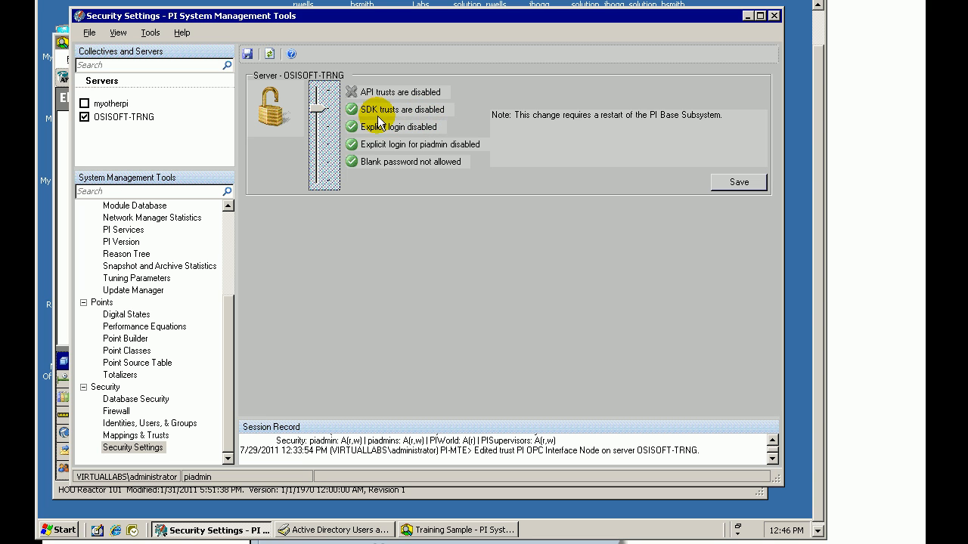
pyautogui.moveTo(405, 121)
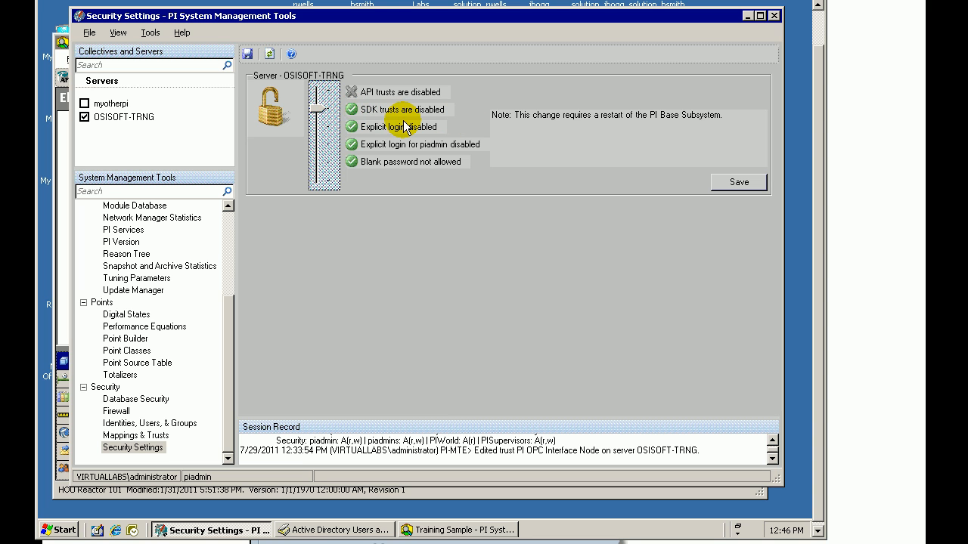
pyautogui.moveTo(386, 124)
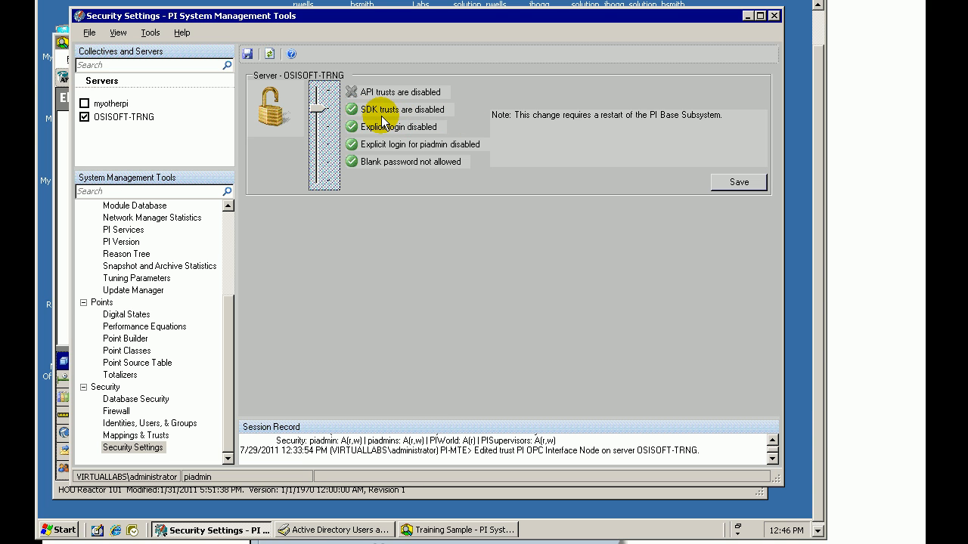
pyautogui.moveTo(362, 127)
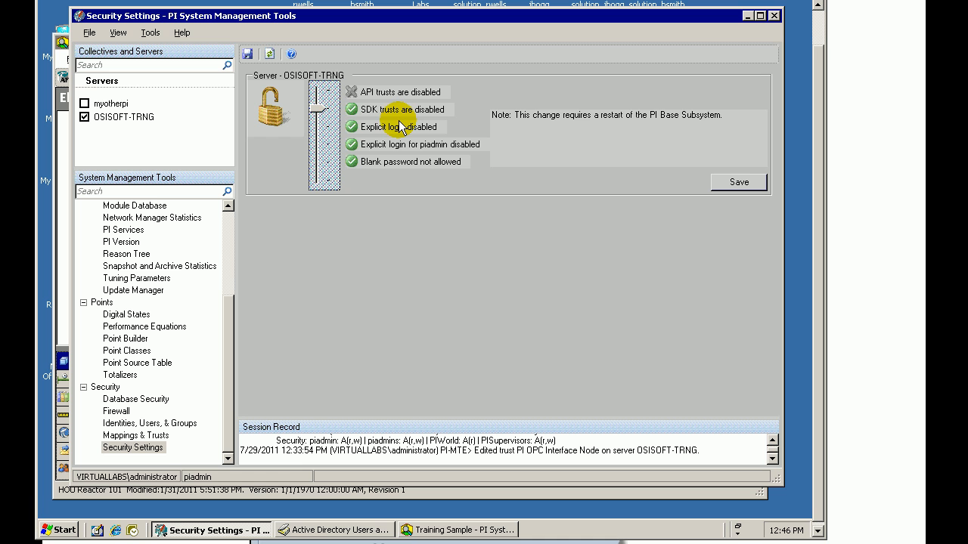
pyautogui.click(747, 15)
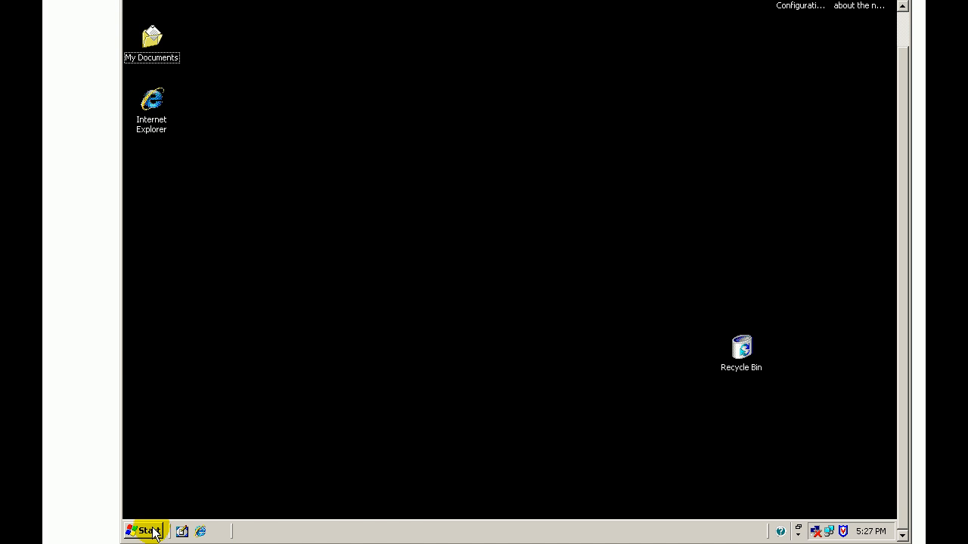
# Launch services.msc from Start > Run and scroll to the PI services
pyautogui.click(143, 531)
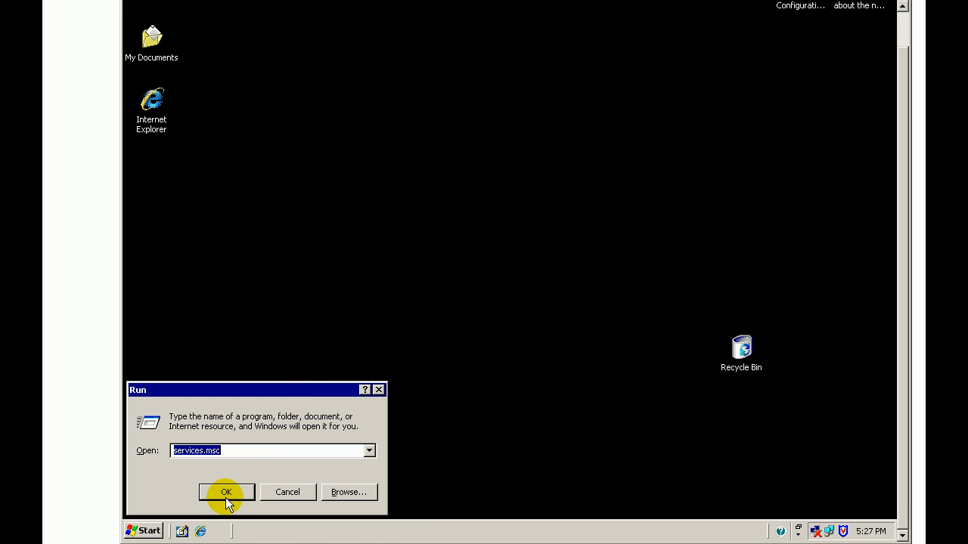
pyautogui.click(226, 493)
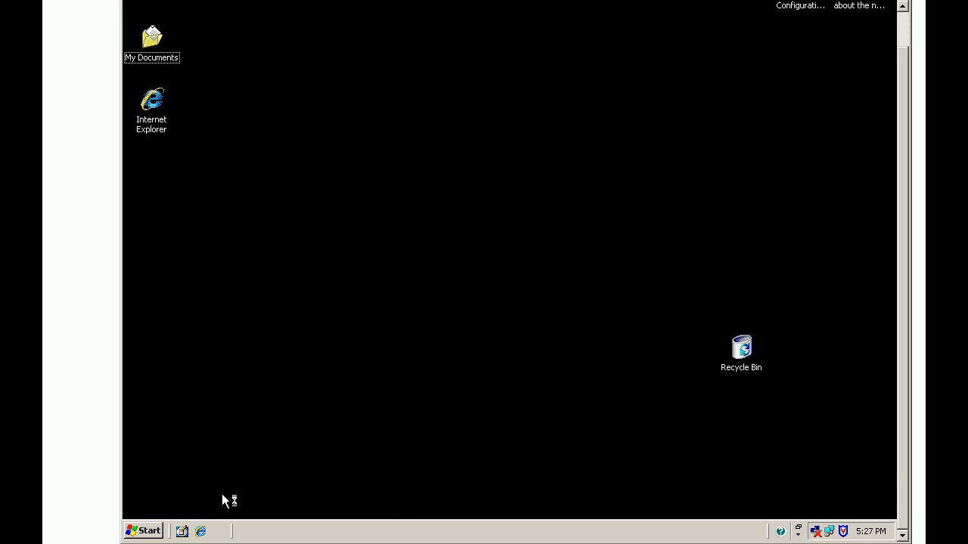
pyautogui.moveTo(238, 501)
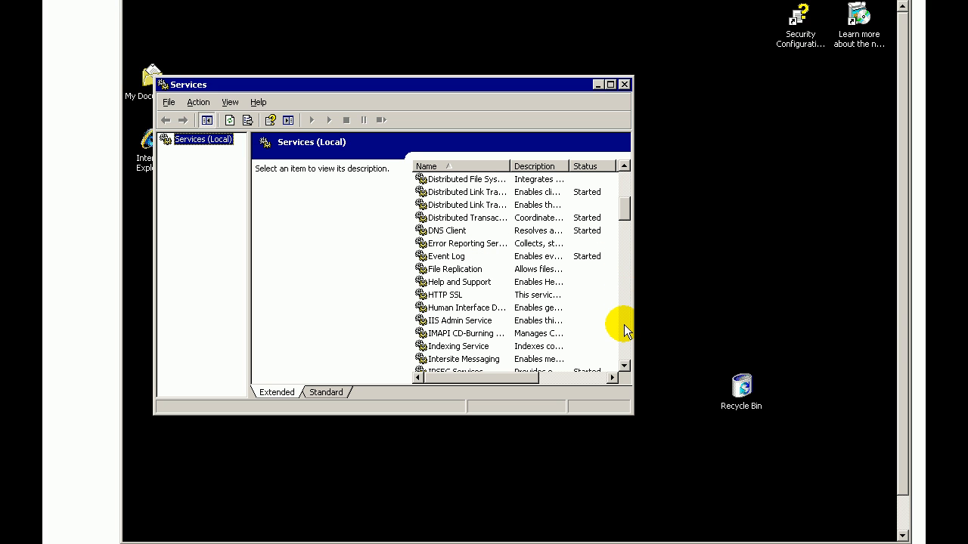
pyautogui.scroll(-3)
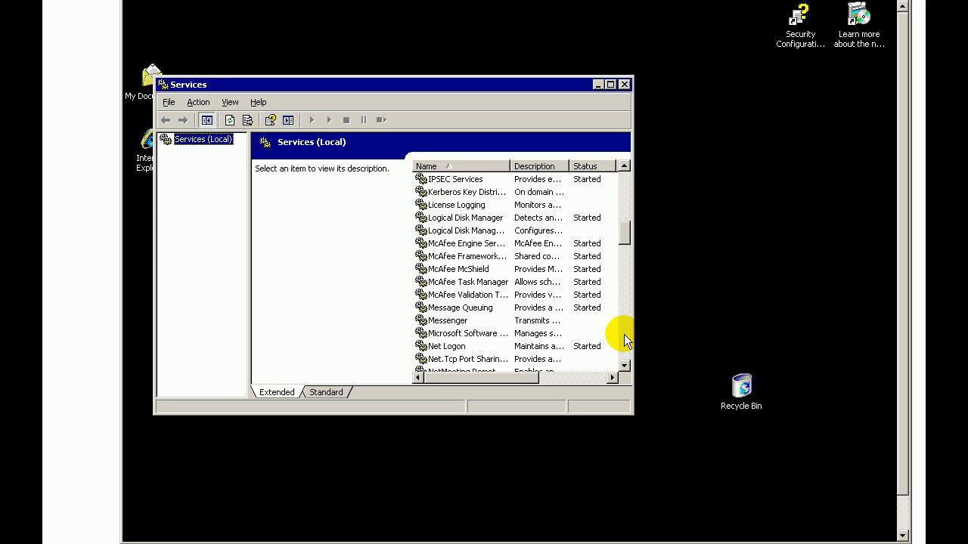
pyautogui.scroll(-3)
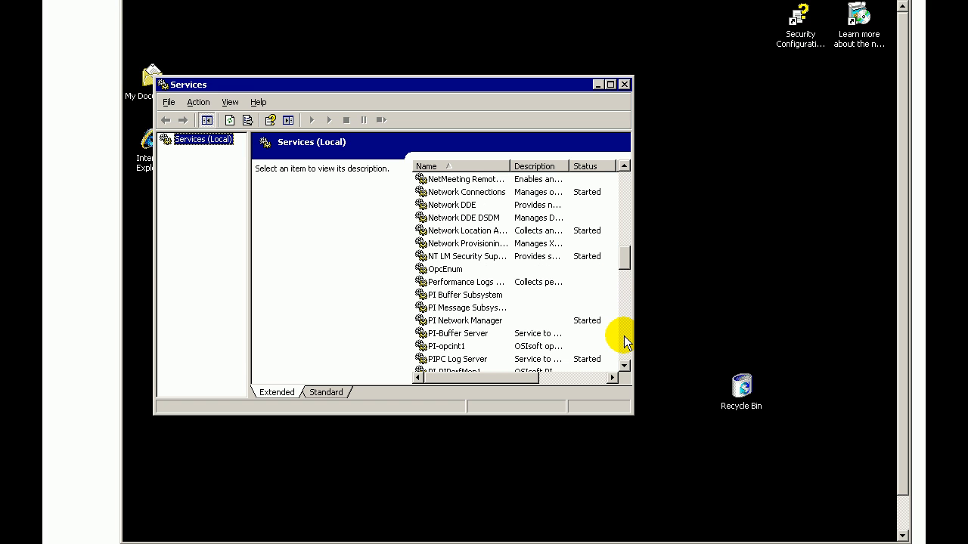
# Switch PI-opcint1's Log On from Local System to 'This account' with password
pyautogui.click(447, 347)
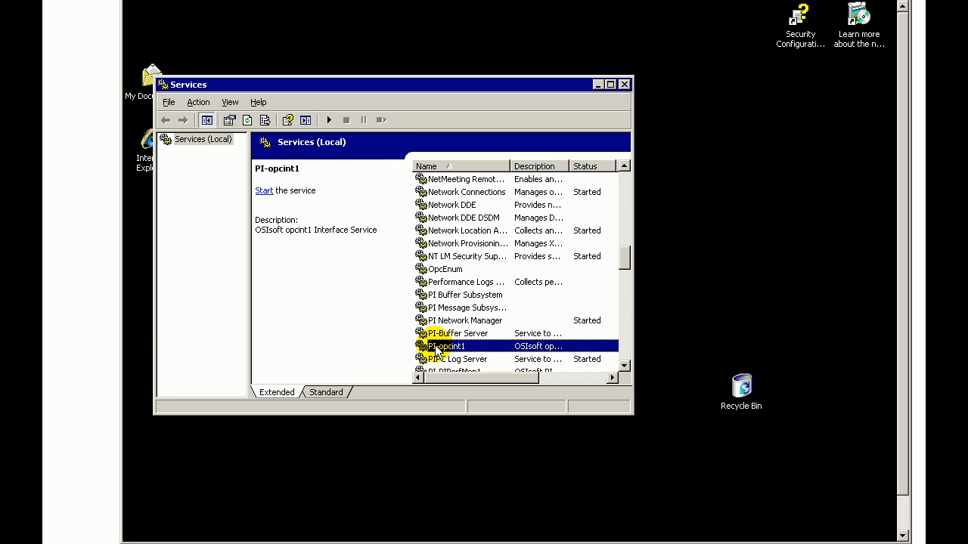
pyautogui.doubleClick(445, 346)
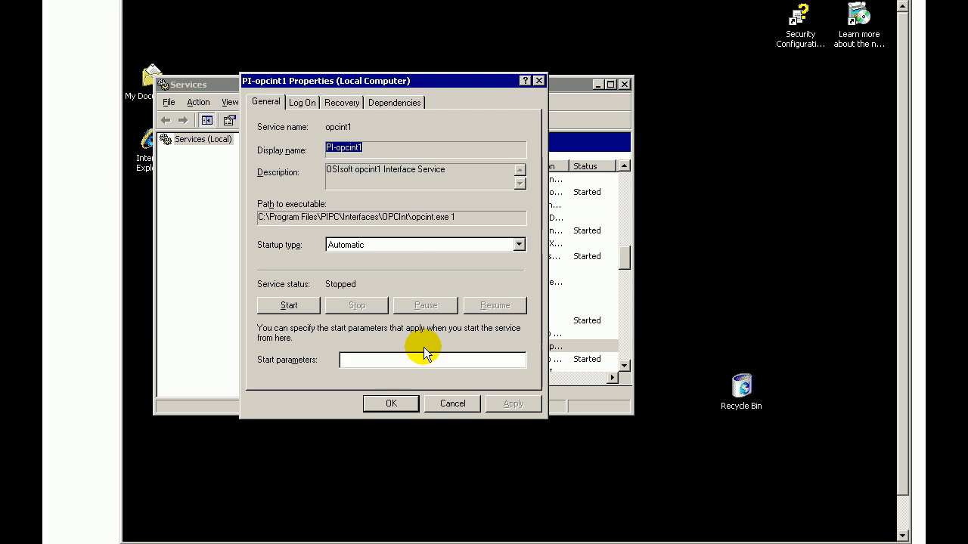
pyautogui.click(302, 102)
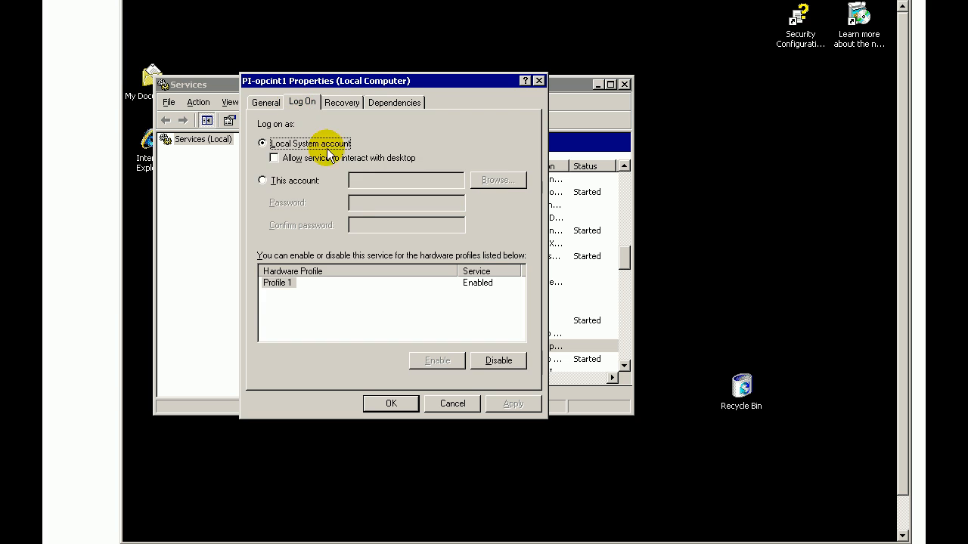
pyautogui.click(262, 180)
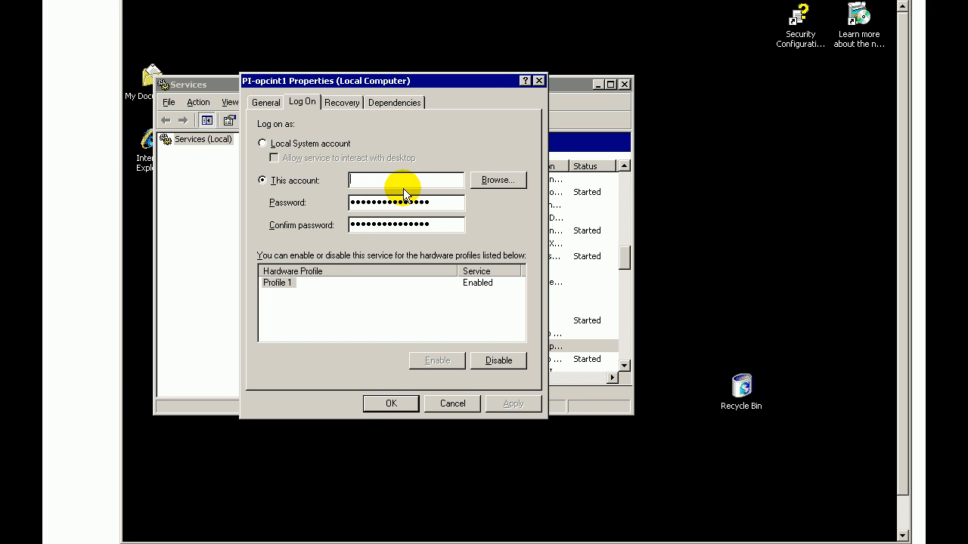
pyautogui.moveTo(427, 202)
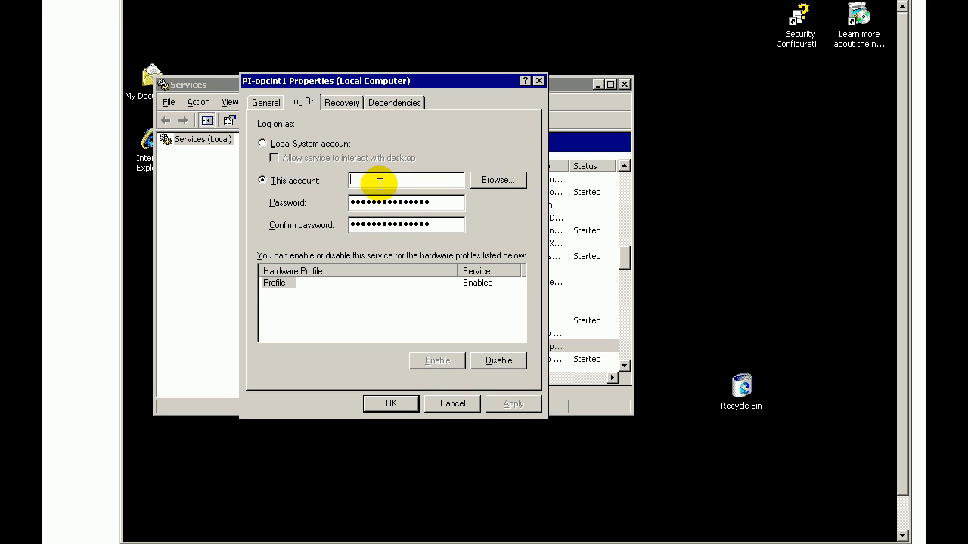
pyautogui.moveTo(376, 181)
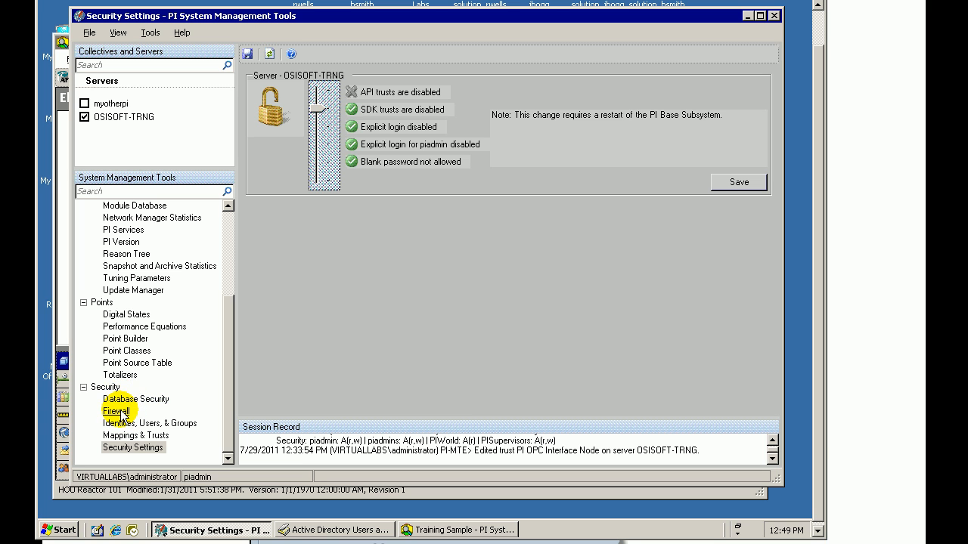
# List OSISOFT-TRNG's PI users in Identities, Users, & Groups and select piadmin
pyautogui.click(149, 423)
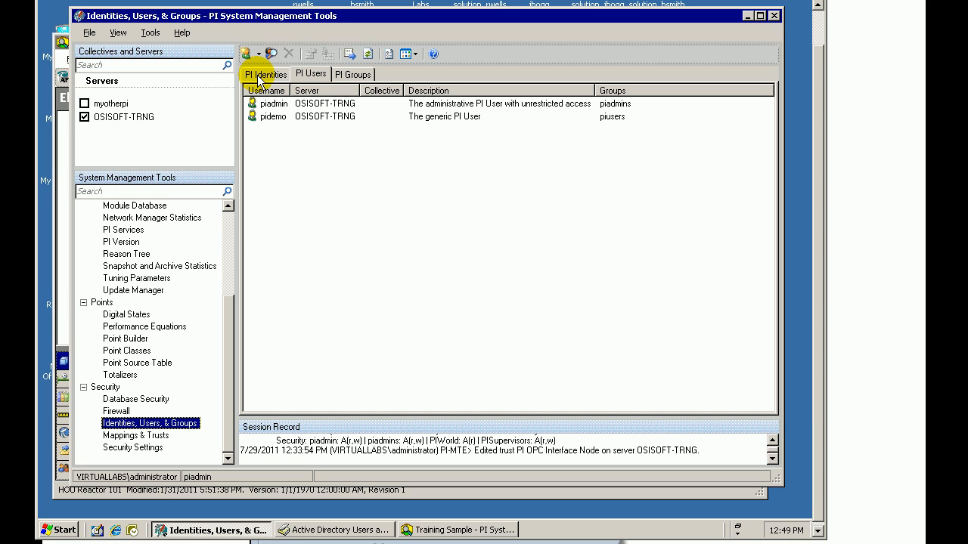
pyautogui.moveTo(268, 78)
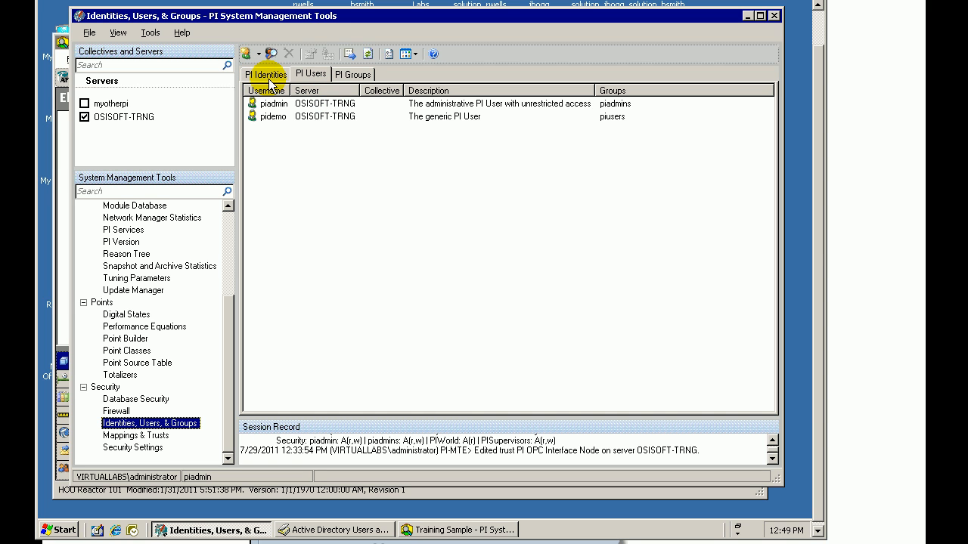
pyautogui.click(311, 73)
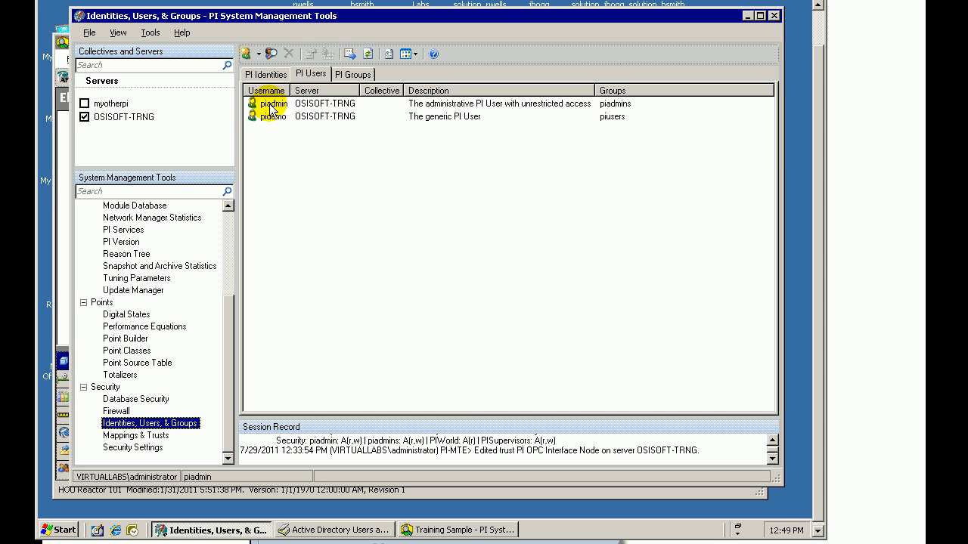
pyautogui.click(274, 103)
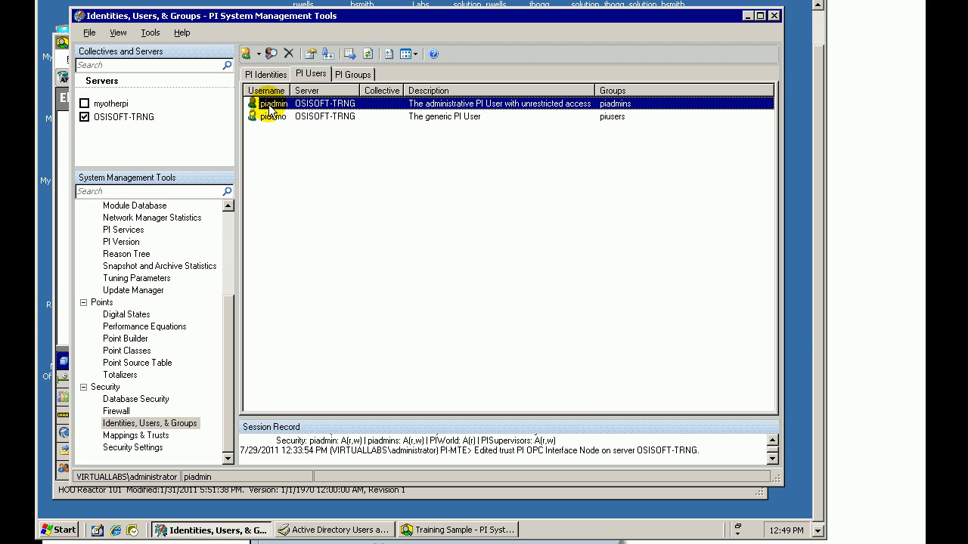
# Tick 'User cannot be used in a Trust' and '...in a Mapping' for piadmin
pyautogui.doubleClick(274, 104)
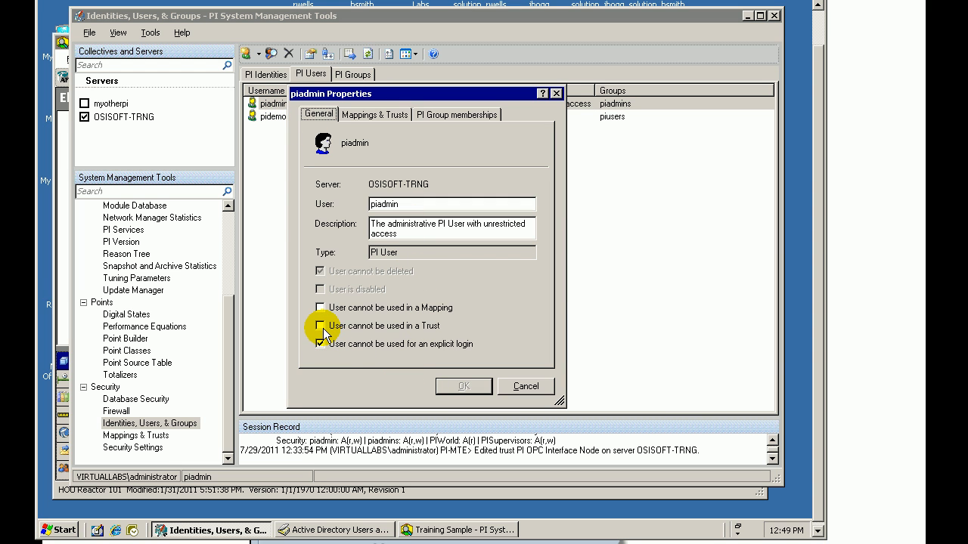
pyautogui.click(321, 326)
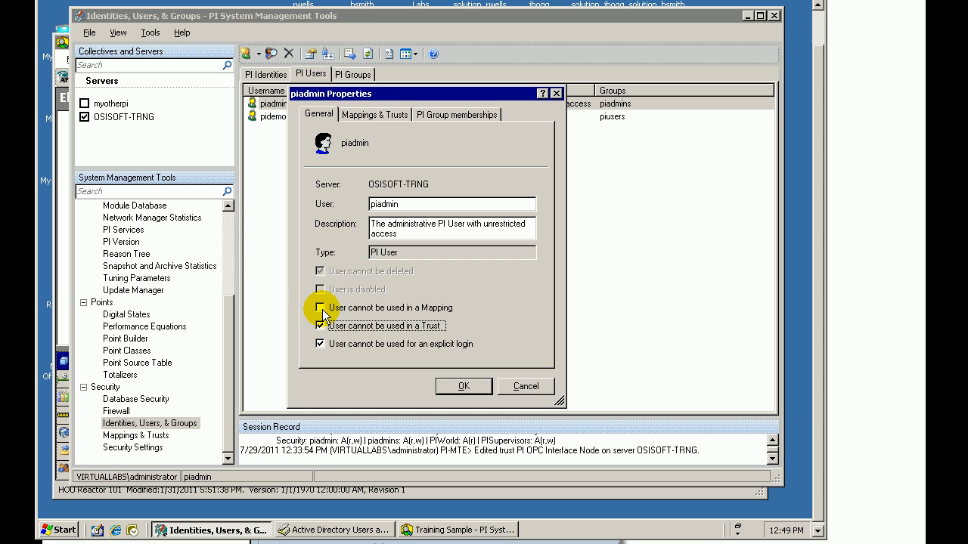
pyautogui.click(320, 308)
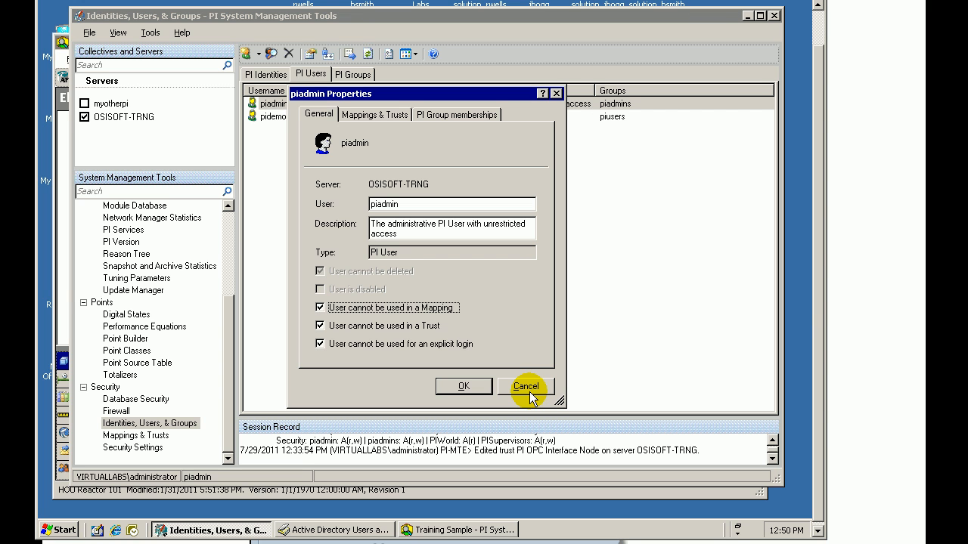
pyautogui.moveTo(522, 391)
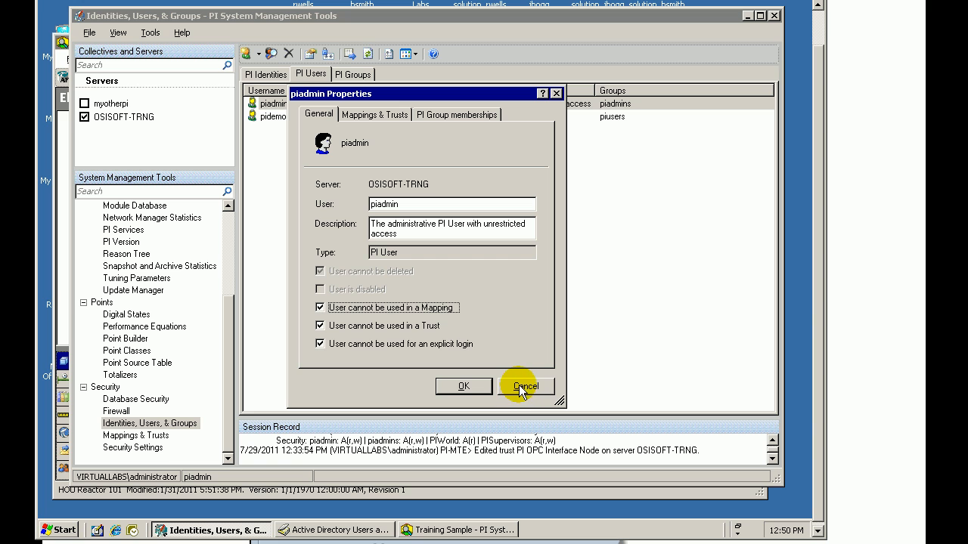